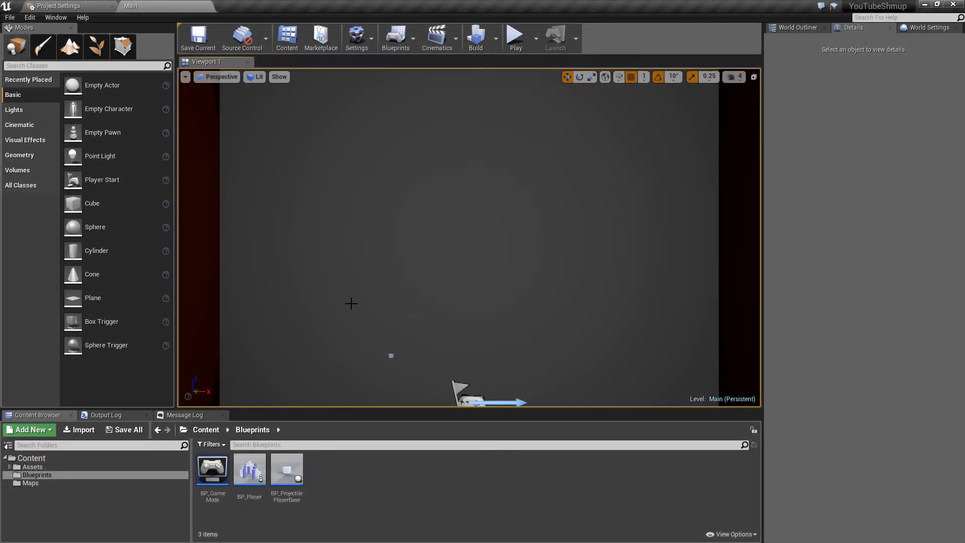
{"action": "mouse_move", "coordinate": [301, 354]}
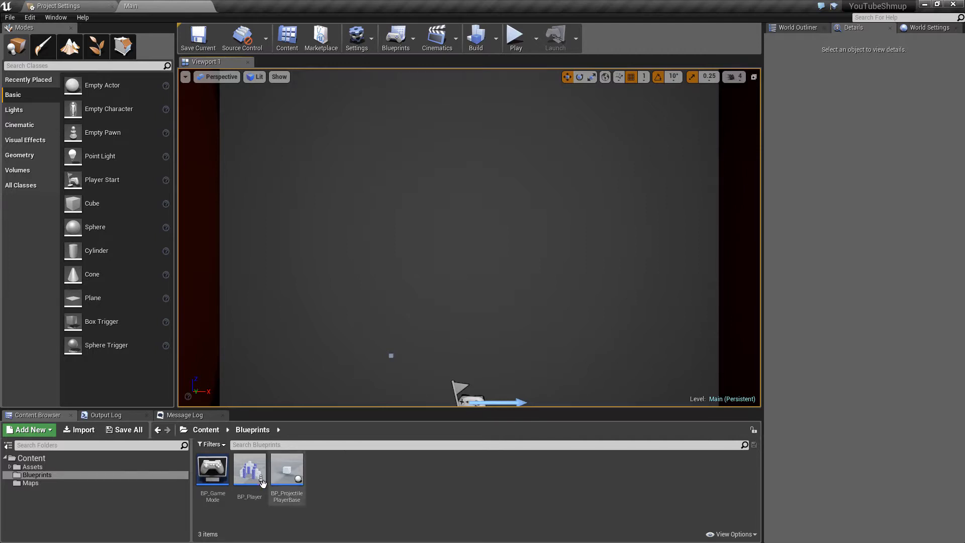
{"action": "mouse_move", "coordinate": [249, 471]}
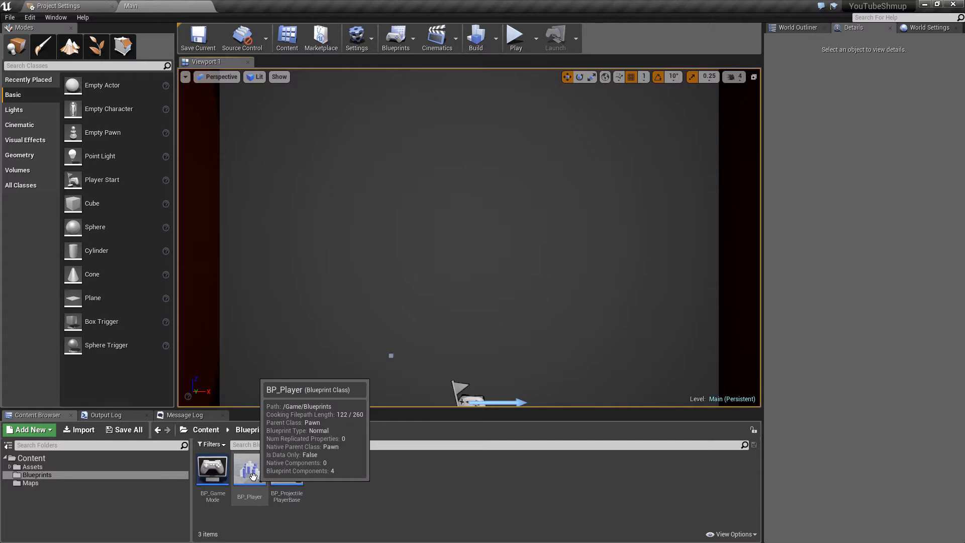
Open BP_Player, then review the PrimaryFire and SecondaryFire action mappings under Project Settings > Input
{"action": "double_click", "coordinate": [249, 468]}
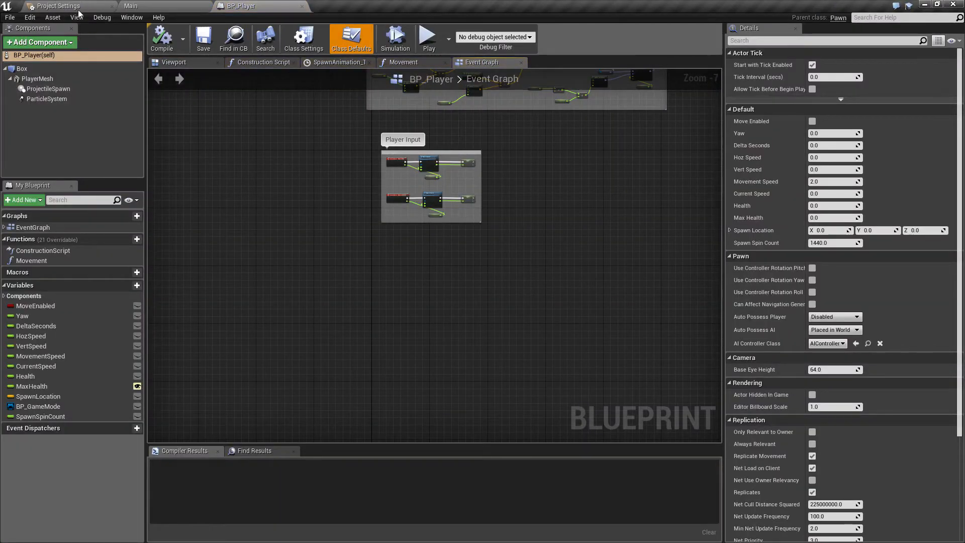
{"action": "left_click", "coordinate": [60, 5]}
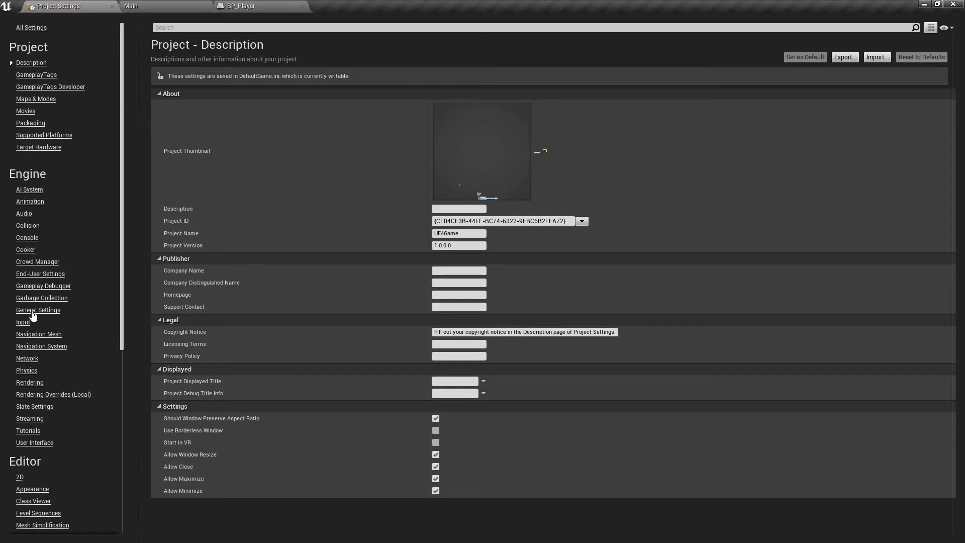
{"action": "left_click", "coordinate": [22, 321]}
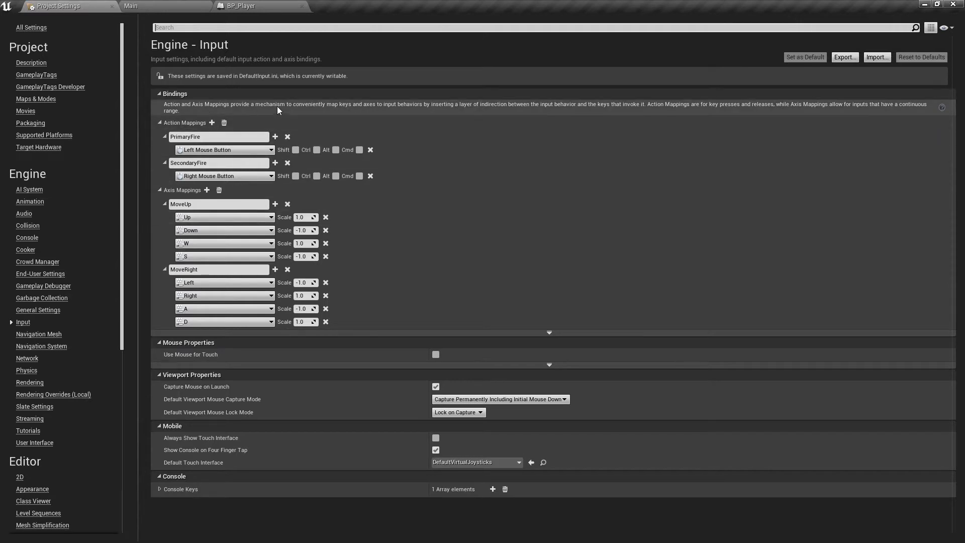
{"action": "mouse_move", "coordinate": [285, 186]}
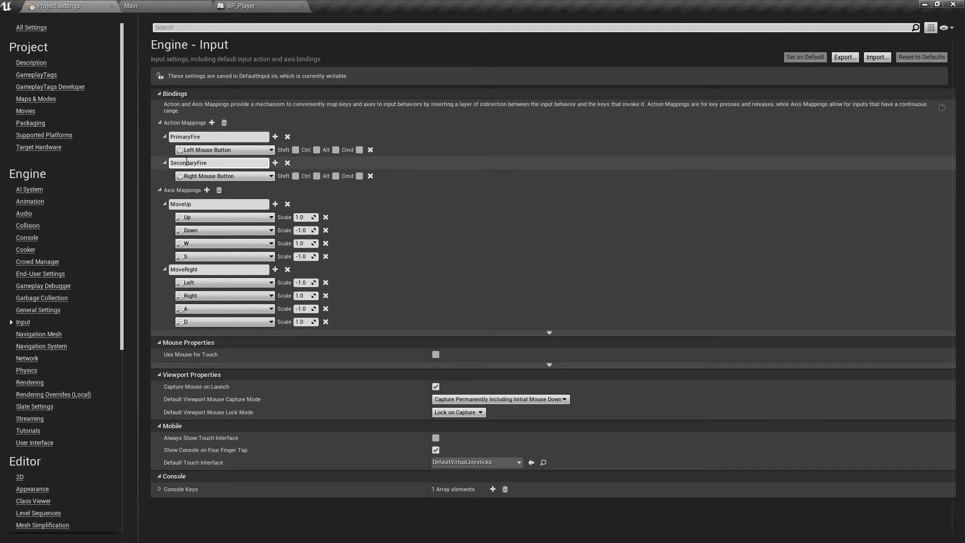
{"action": "left_click", "coordinate": [201, 137]}
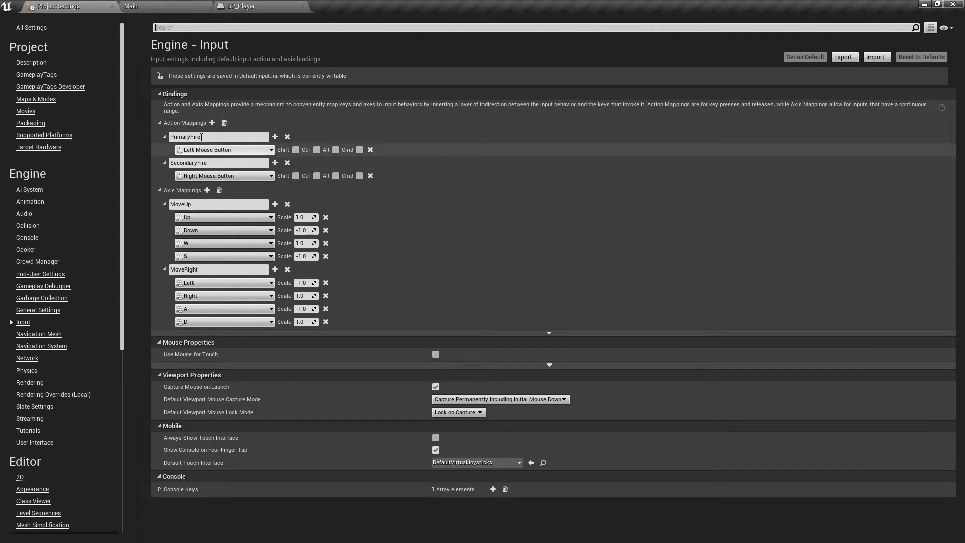
{"action": "left_click", "coordinate": [241, 5]}
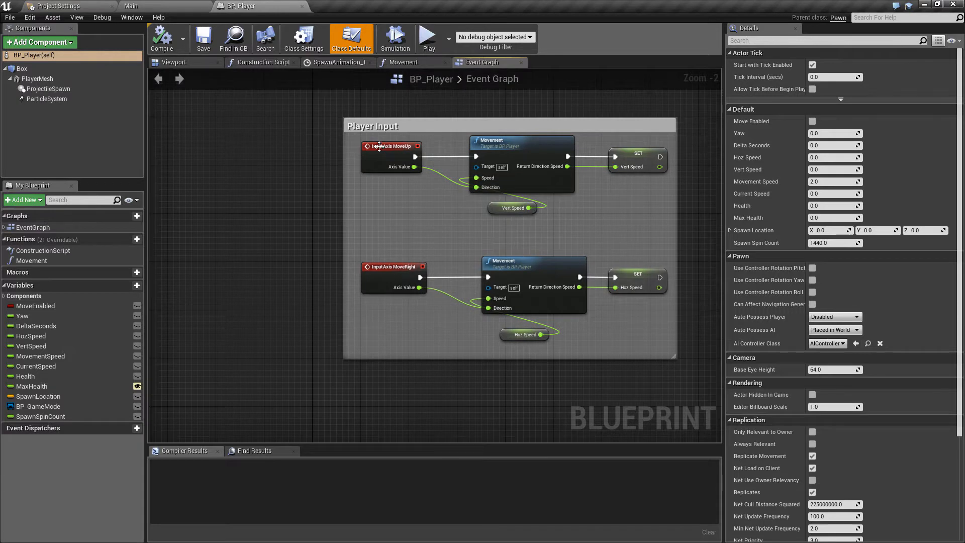
{"action": "mouse_move", "coordinate": [465, 390]}
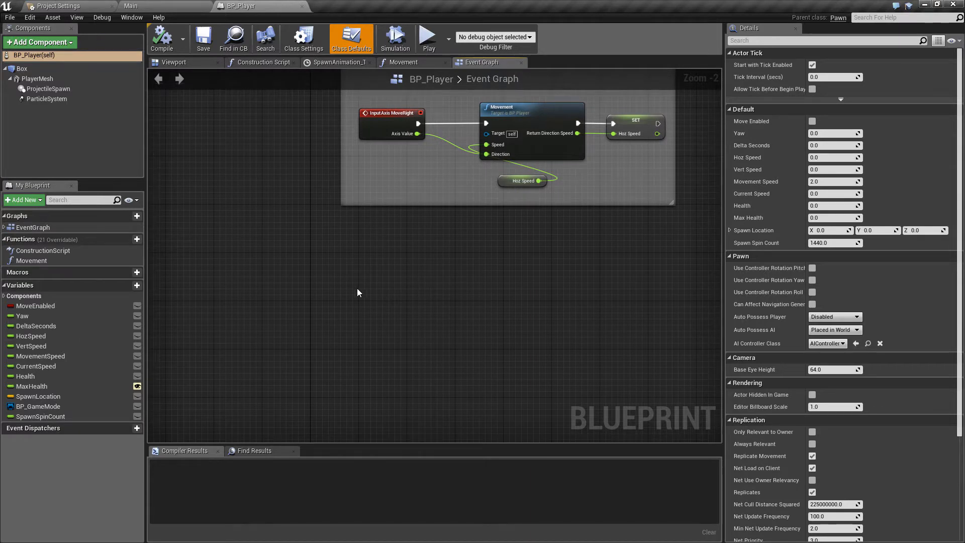
Add an InputAction PrimaryFire event feeding a Branch, with the Move Enabled getter placed below it
{"action": "right_click", "coordinate": [359, 293]}
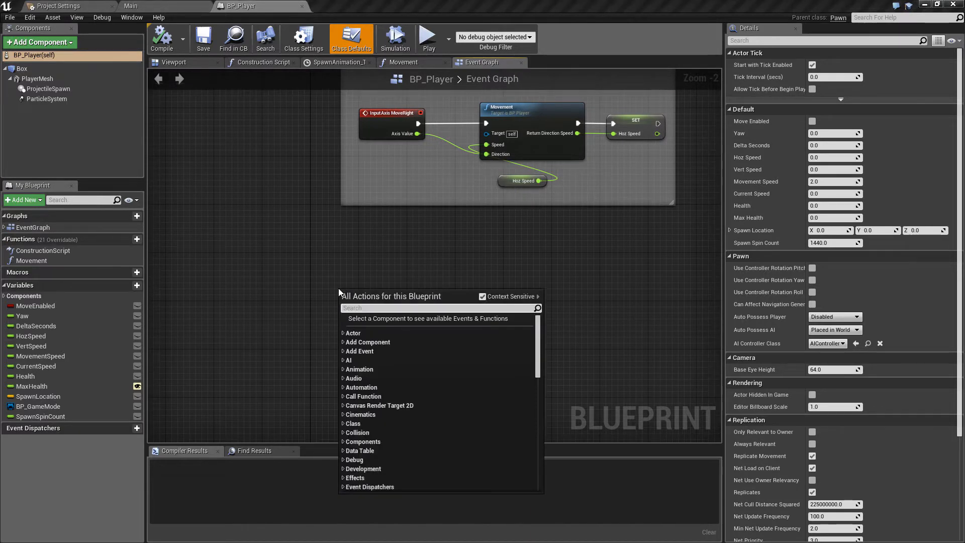
{"action": "type", "text": "in"}
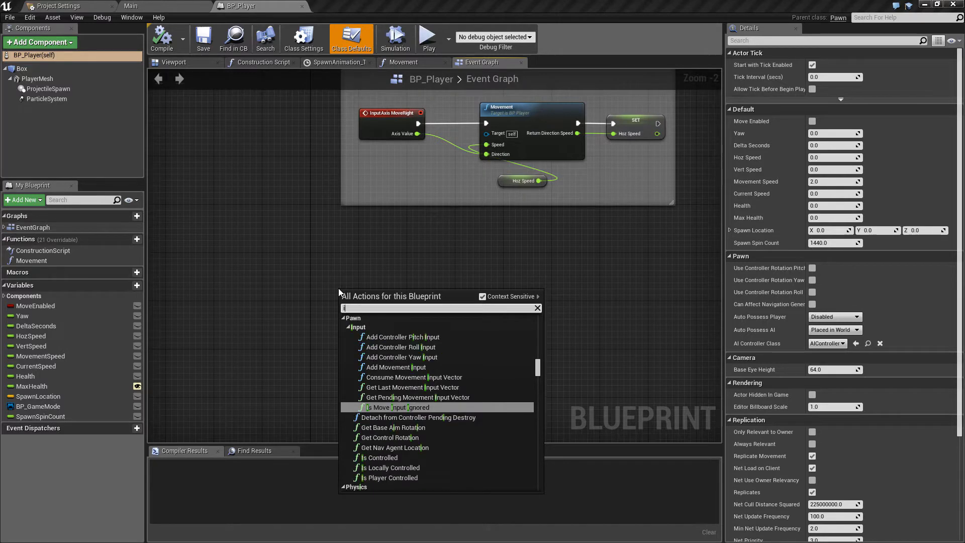
{"action": "type", "text": "pr"}
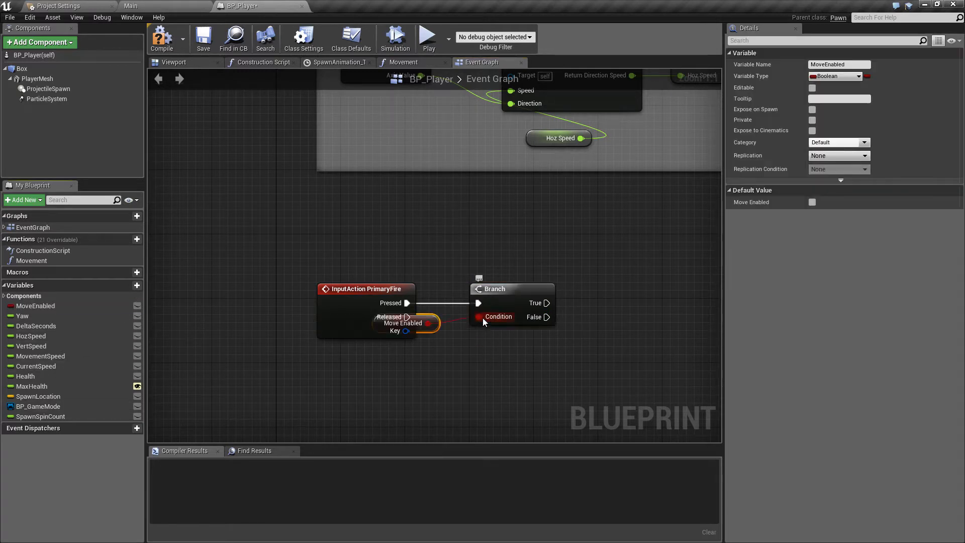
{"action": "left_click_drag", "start_coordinate": [403, 323], "coordinate": [507, 346]}
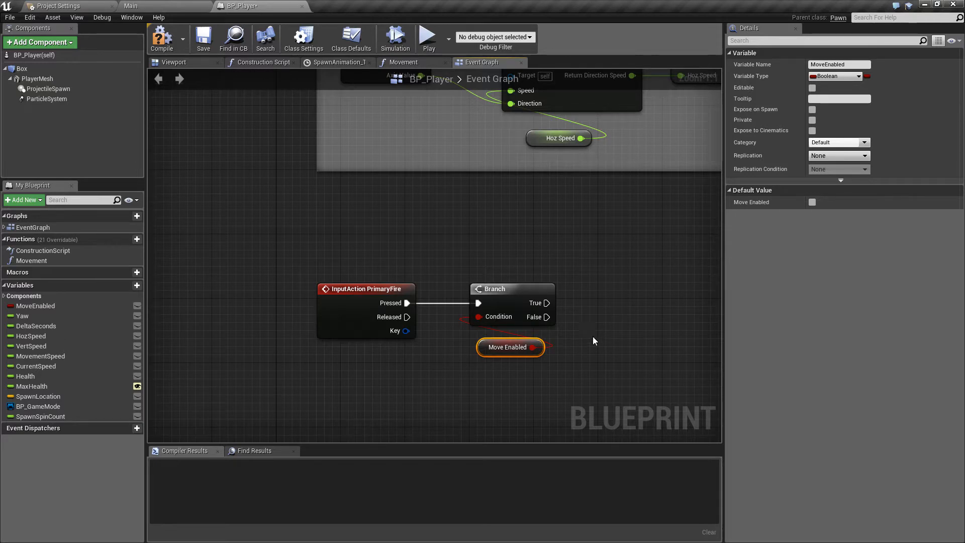
{"action": "mouse_move", "coordinate": [500, 318]}
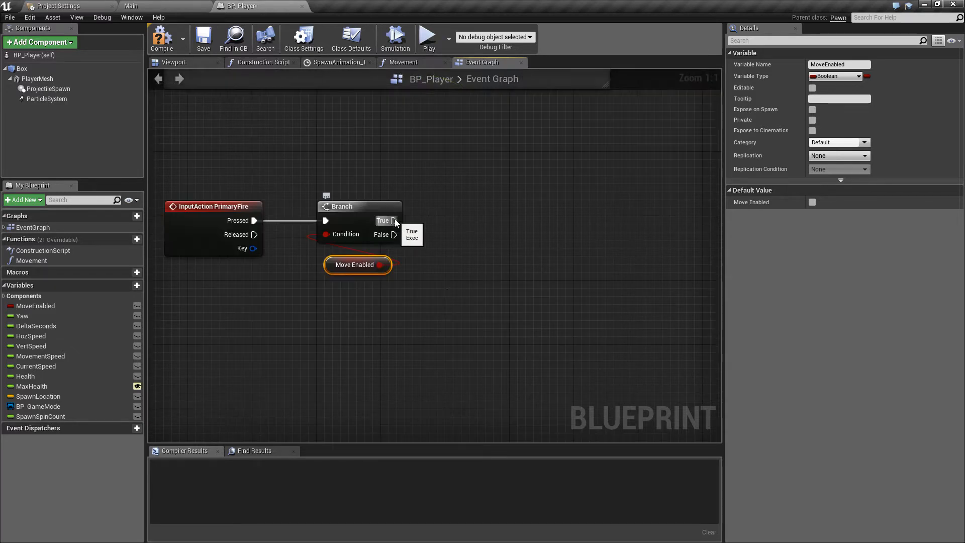
From Branch True, add a looping Set Timer by Function Name with Time 2 and function PrimFire
{"action": "left_click_drag", "start_coordinate": [394, 220], "coordinate": [454, 222]}
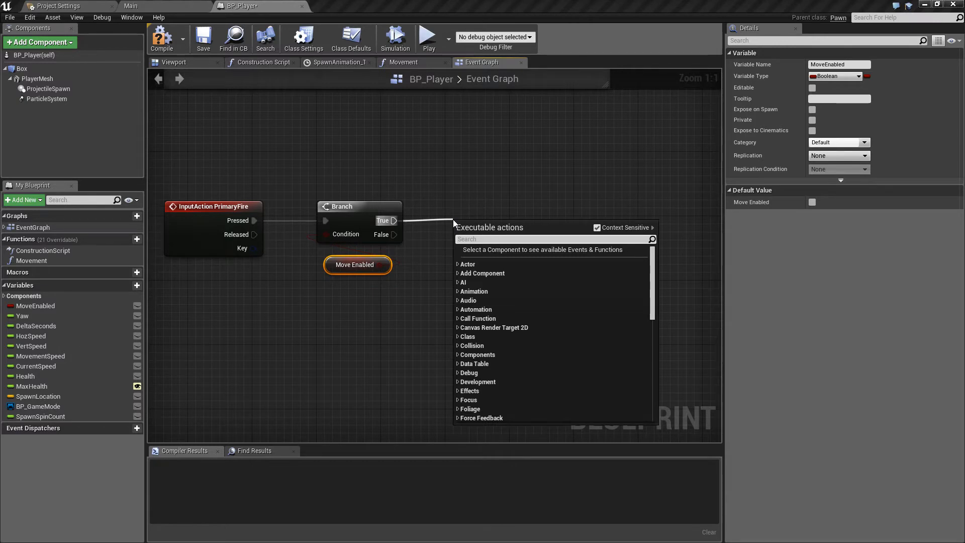
{"action": "type", "text": "timer"}
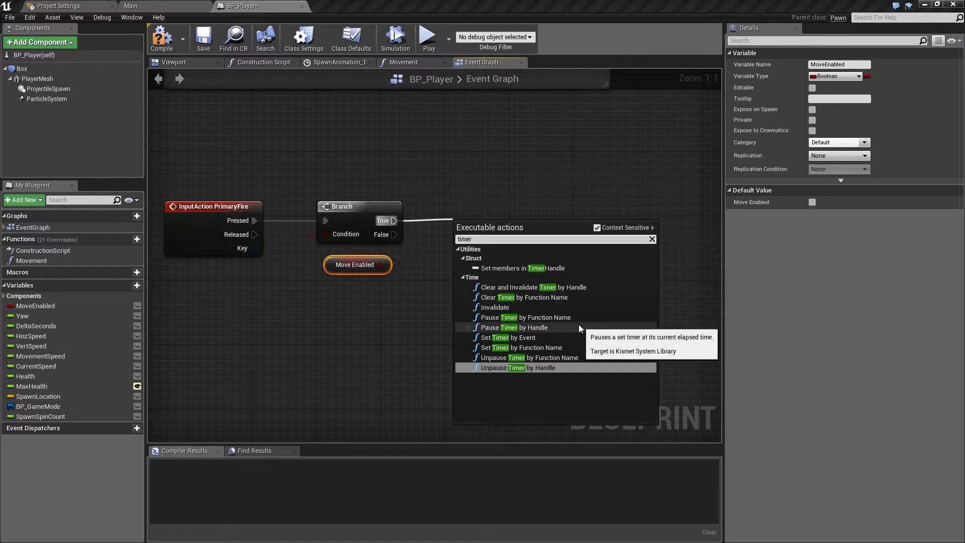
{"action": "mouse_move", "coordinate": [576, 348]}
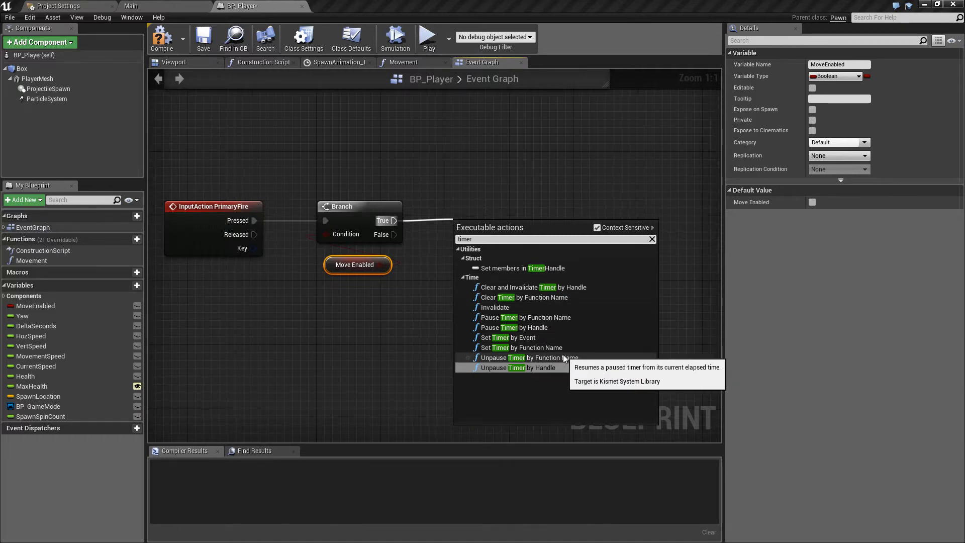
{"action": "mouse_move", "coordinate": [554, 343]}
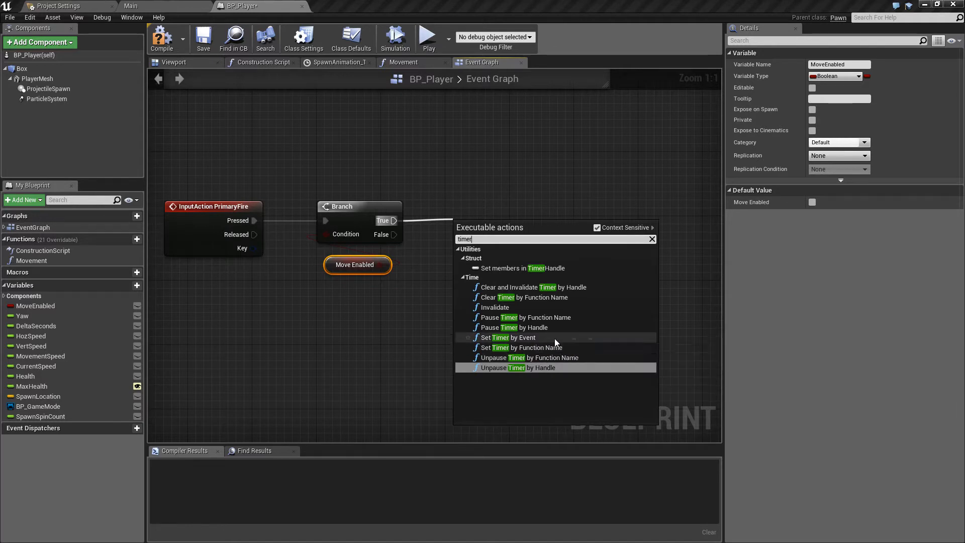
{"action": "mouse_move", "coordinate": [527, 347]}
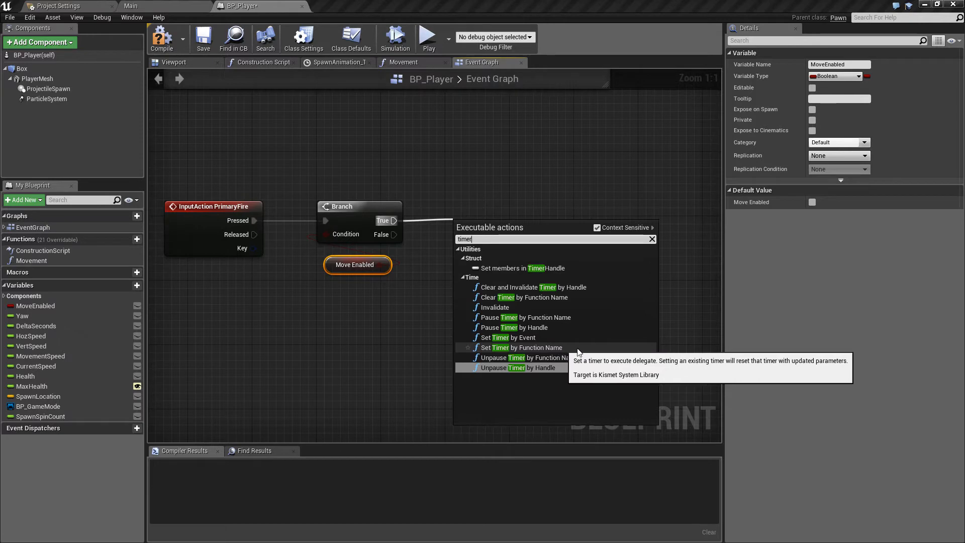
{"action": "left_click", "coordinate": [520, 347]}
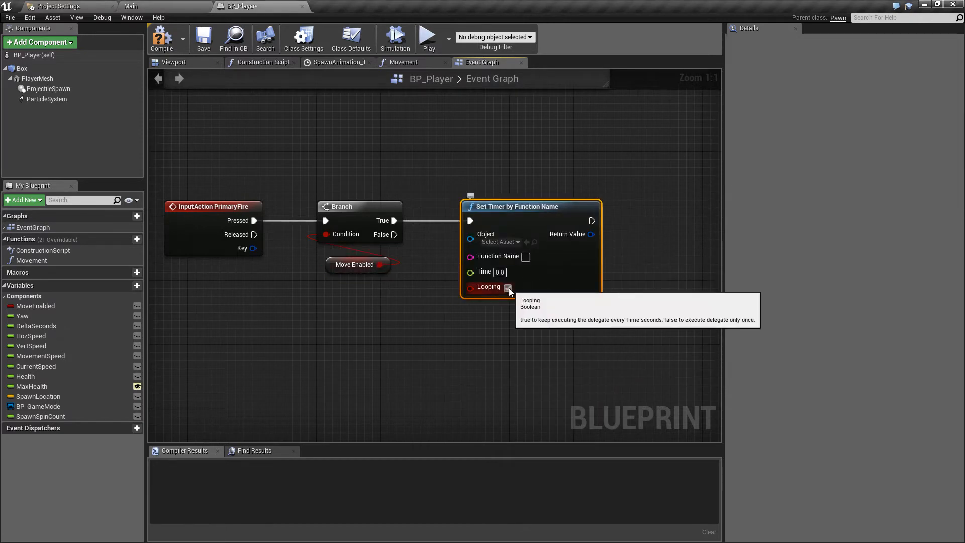
{"action": "left_click", "coordinate": [508, 287]}
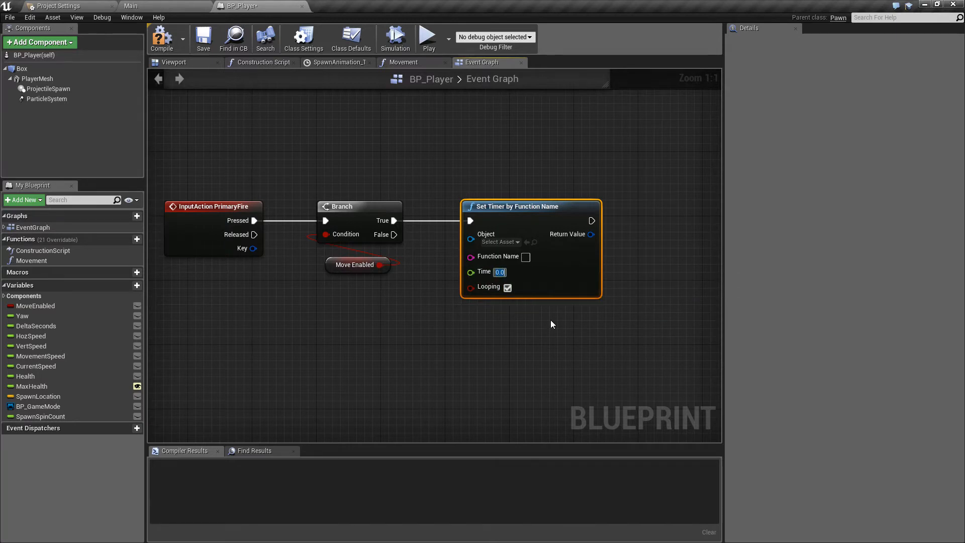
{"action": "type", "text": "2"}
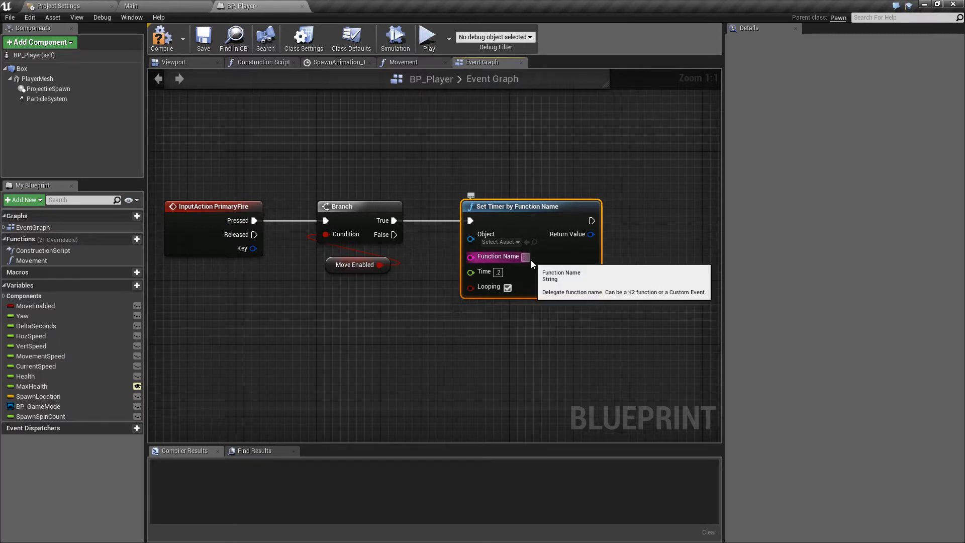
{"action": "mouse_move", "coordinate": [705, 252]}
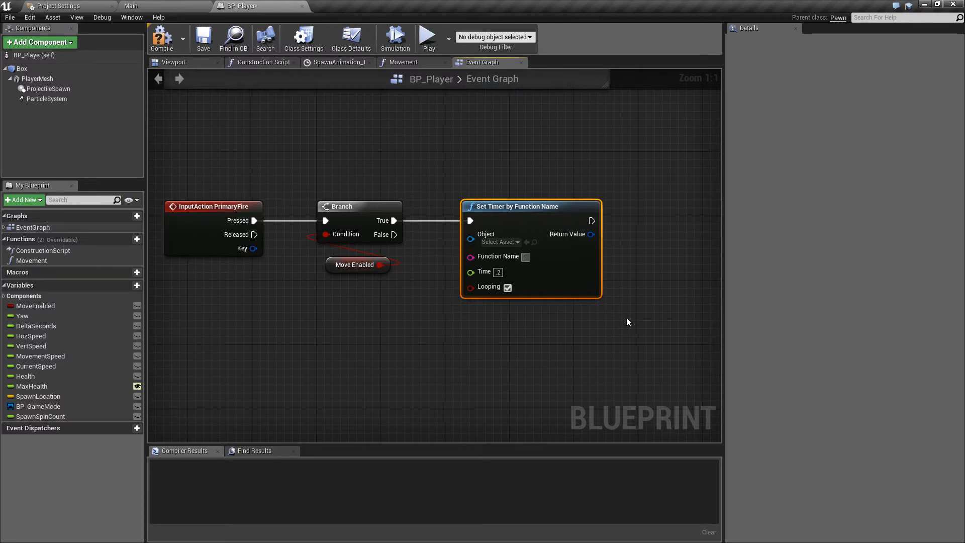
{"action": "type", "text": "PrimFire"}
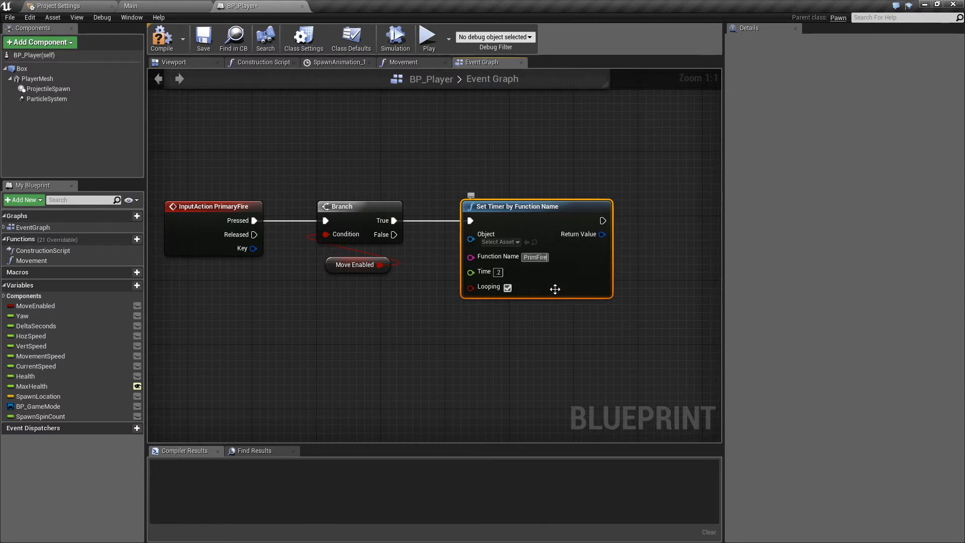
{"action": "mouse_move", "coordinate": [560, 279]}
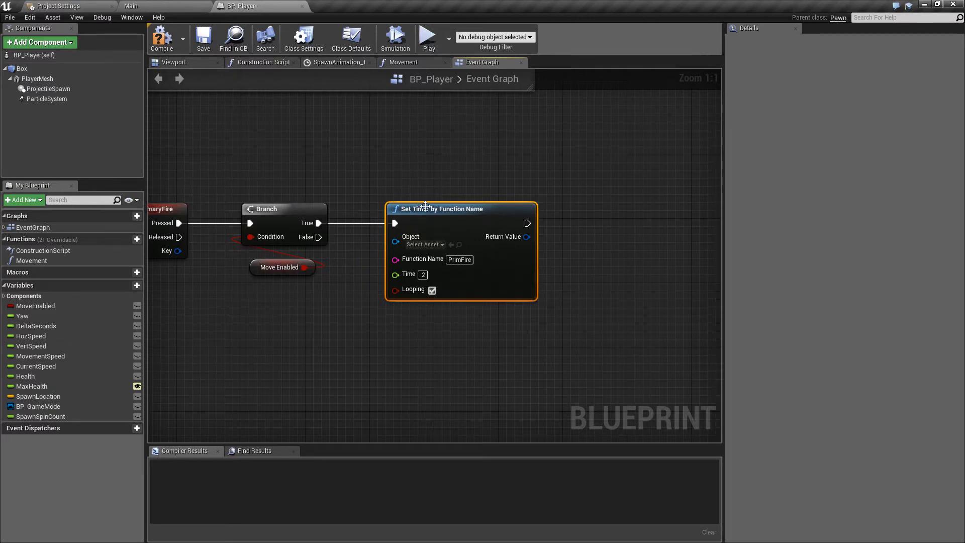
{"action": "mouse_move", "coordinate": [459, 342]}
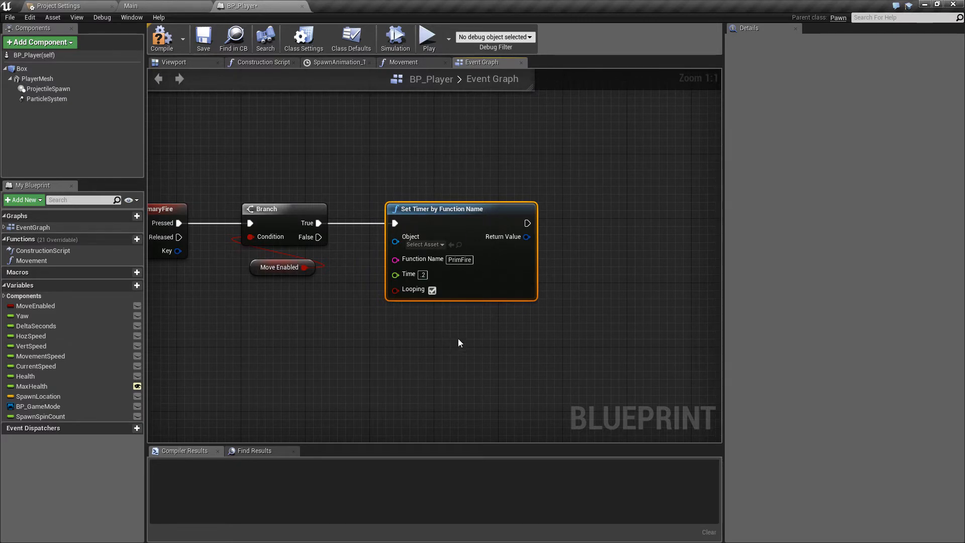
{"action": "mouse_move", "coordinate": [381, 158]}
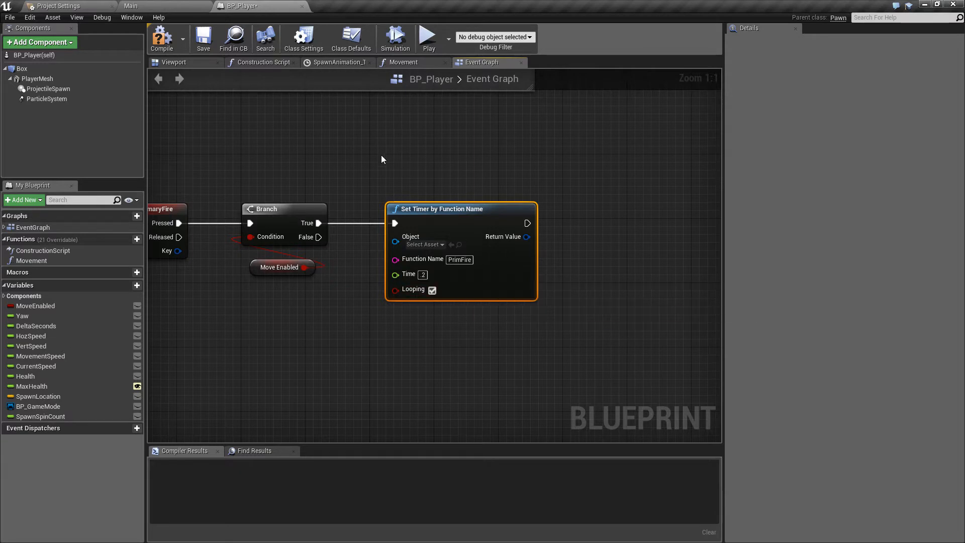
{"action": "mouse_move", "coordinate": [672, 327]}
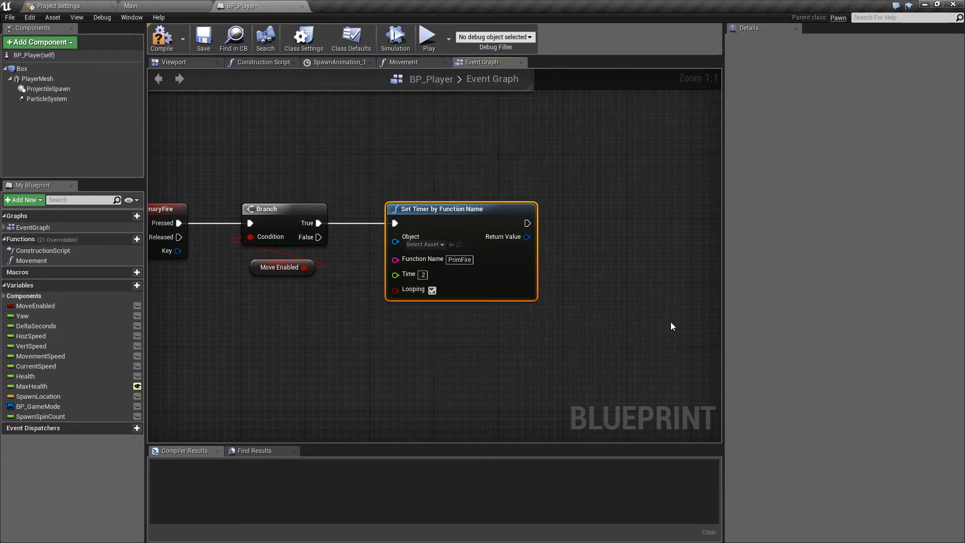
{"action": "mouse_move", "coordinate": [594, 313]}
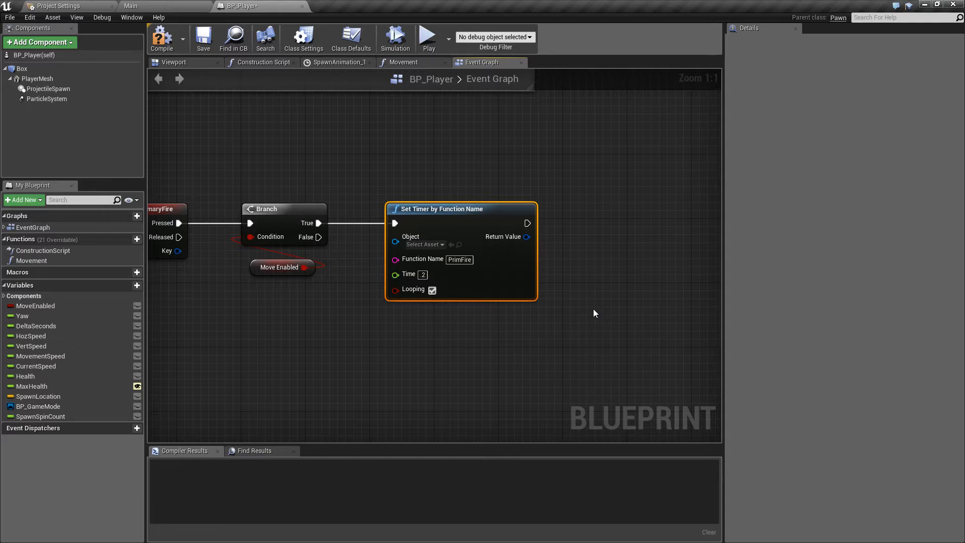
{"action": "mouse_move", "coordinate": [482, 294]}
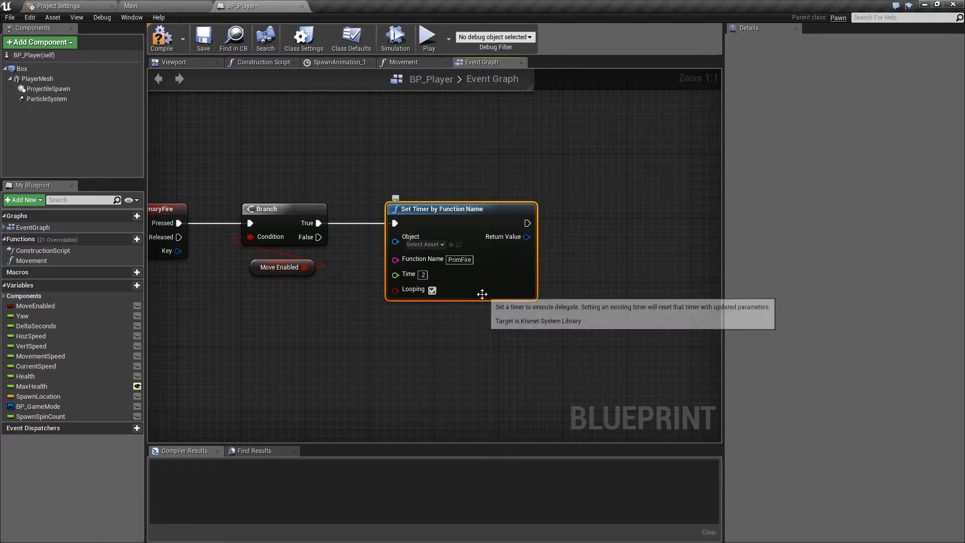
{"action": "mouse_move", "coordinate": [413, 309]}
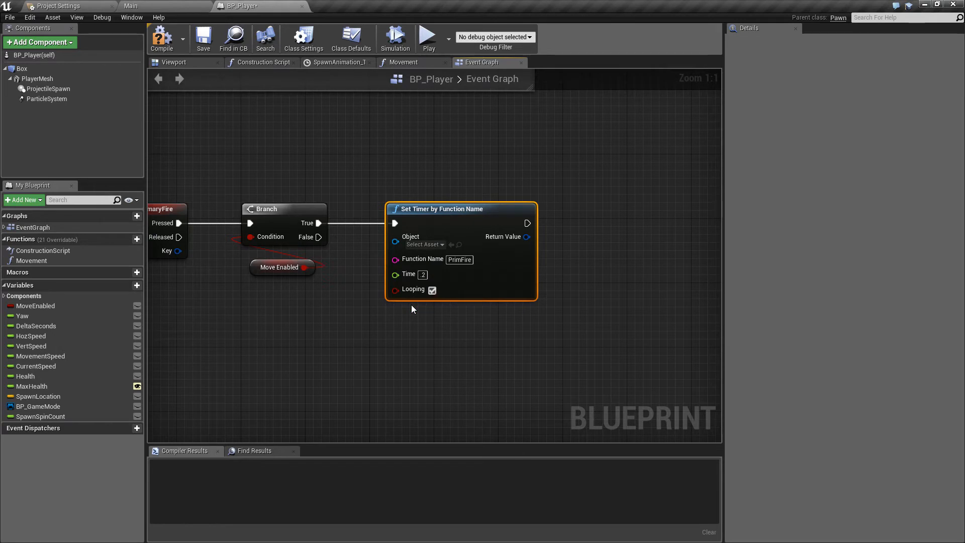
{"action": "mouse_move", "coordinate": [459, 333]}
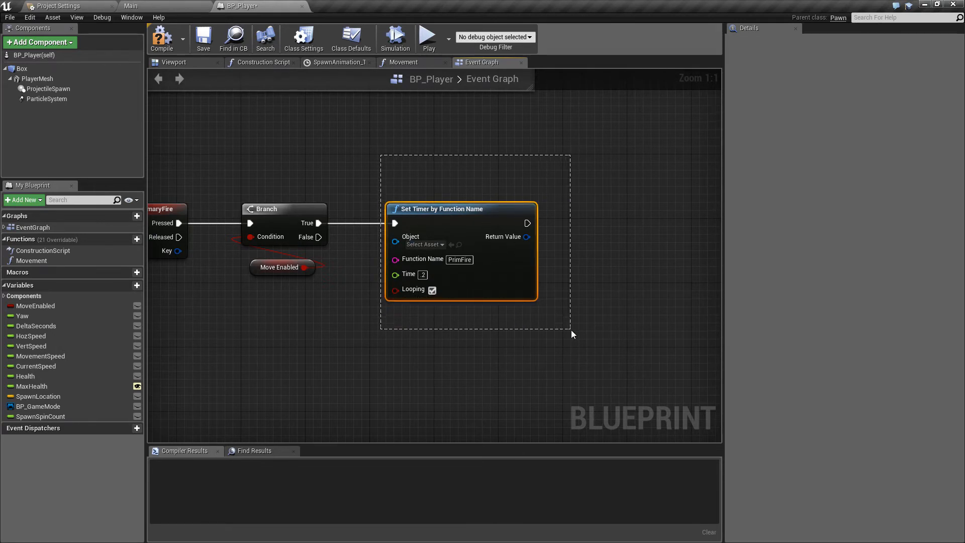
{"action": "mouse_move", "coordinate": [406, 274]}
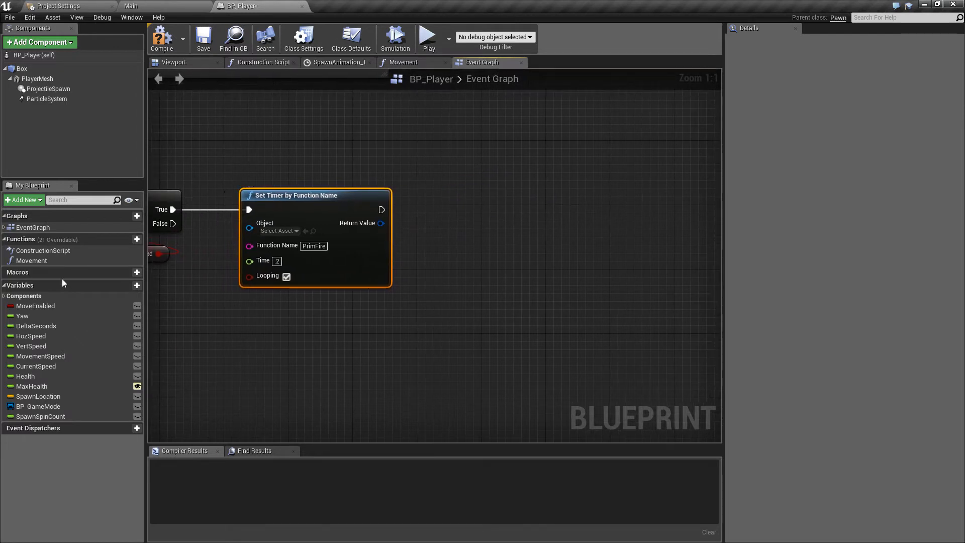
Add a custom event named PrimFire and create a new function named PrimaryFire
{"action": "right_click", "coordinate": [499, 121]}
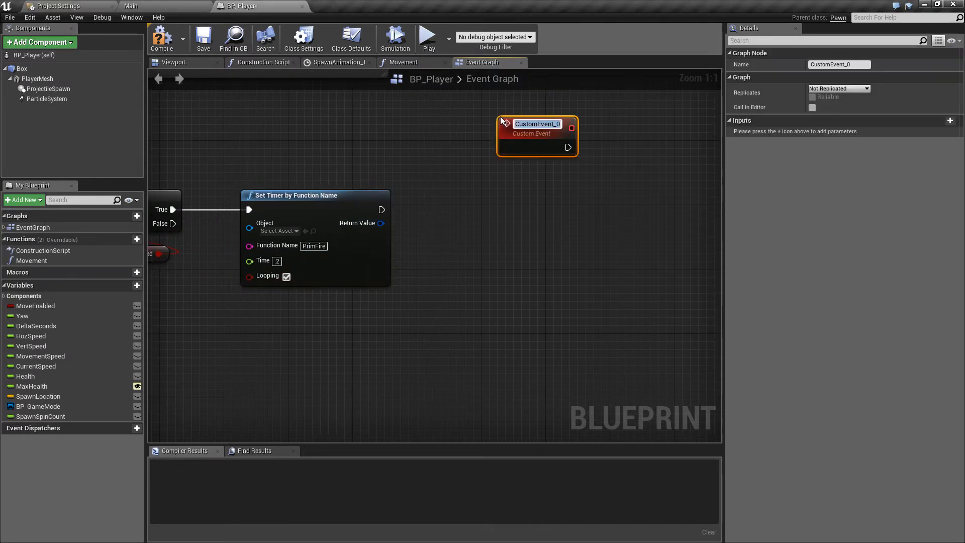
{"action": "type", "text": "Prio"}
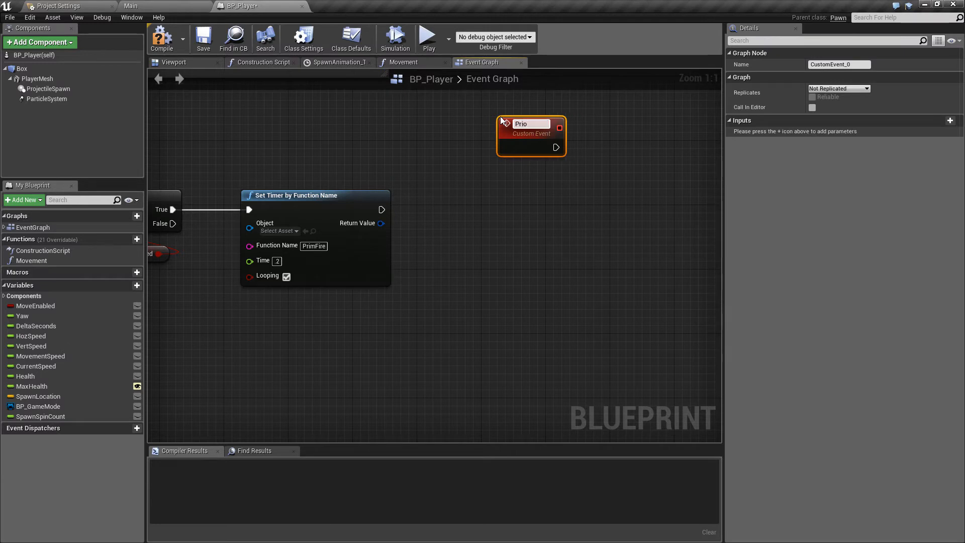
{"action": "type", "text": "PrimFire"}
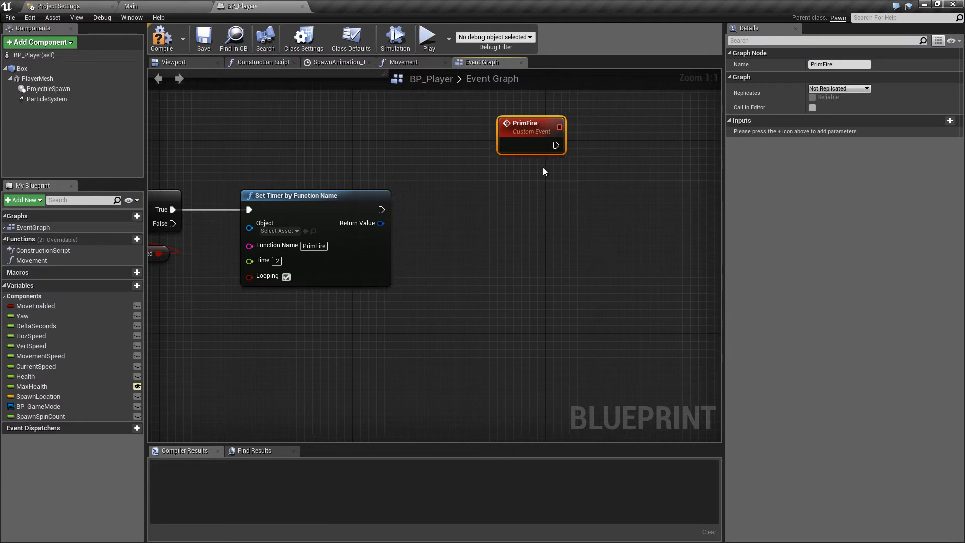
{"action": "mouse_move", "coordinate": [493, 209]}
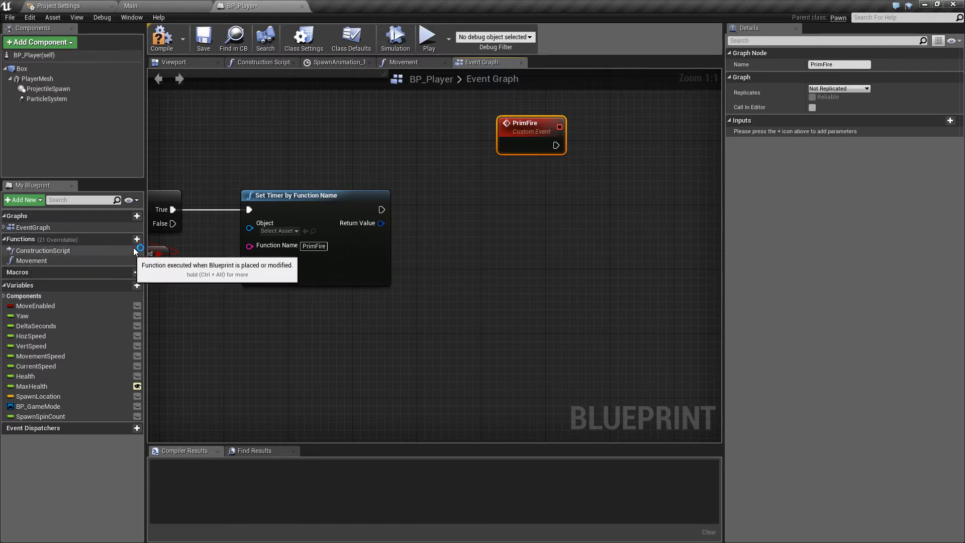
{"action": "left_click", "coordinate": [137, 239]}
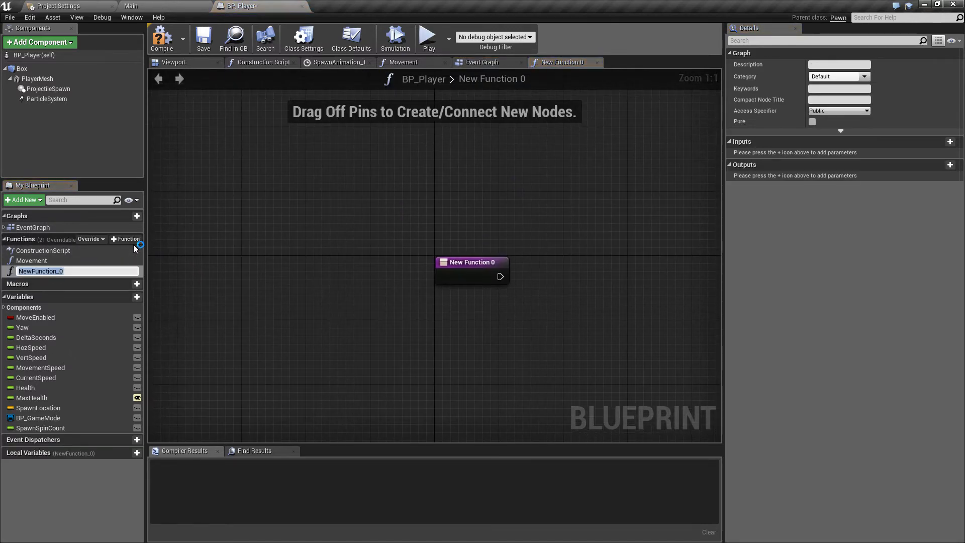
{"action": "type", "text": "PrimaryFire"}
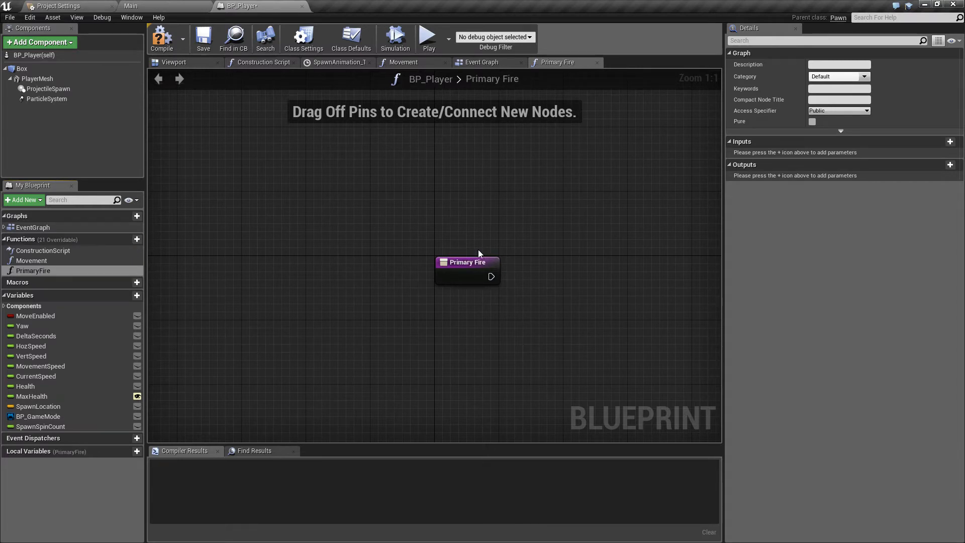
In the Event Graph, wire the PrimFire event into a call to Primary Fire and tidy the nodes
{"action": "left_click", "coordinate": [482, 61]}
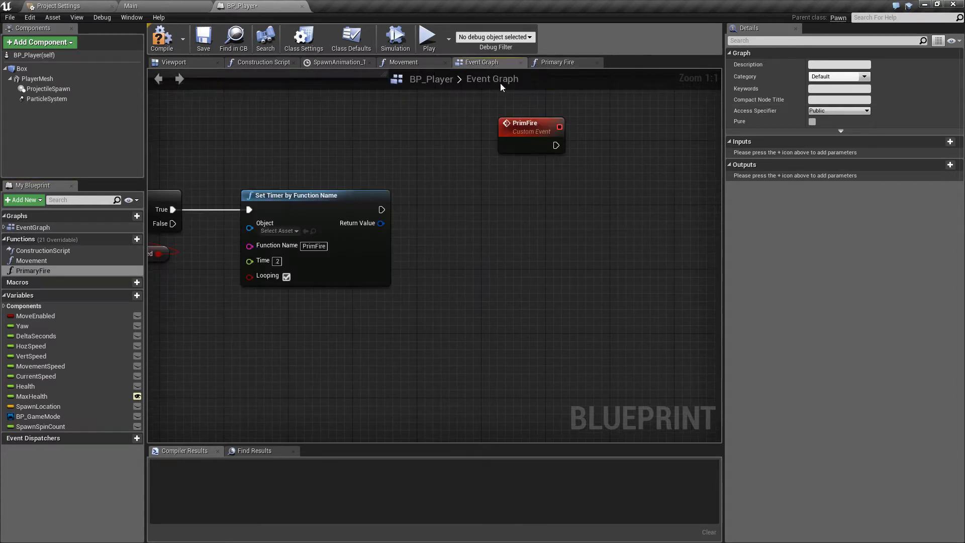
{"action": "left_click_drag", "start_coordinate": [555, 145], "coordinate": [621, 258]}
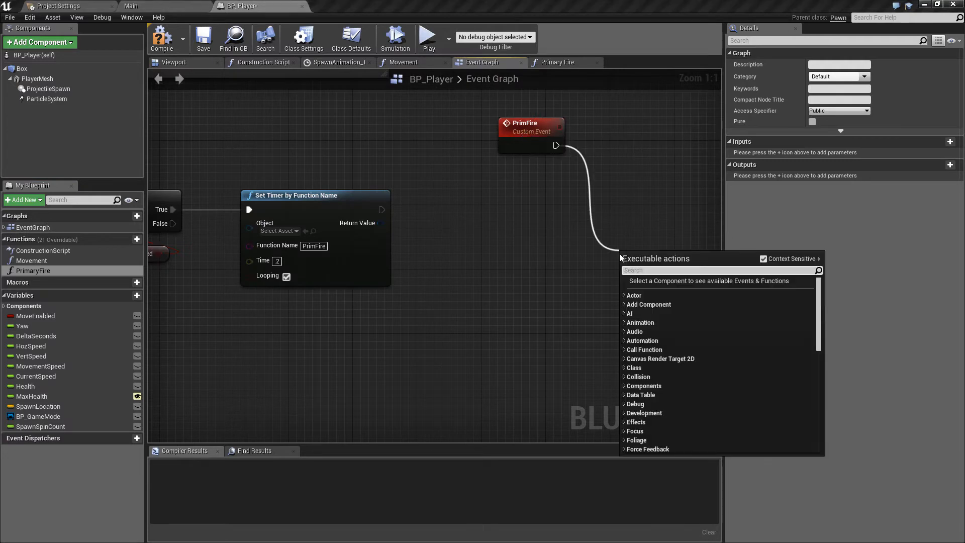
{"action": "type", "text": "prim"}
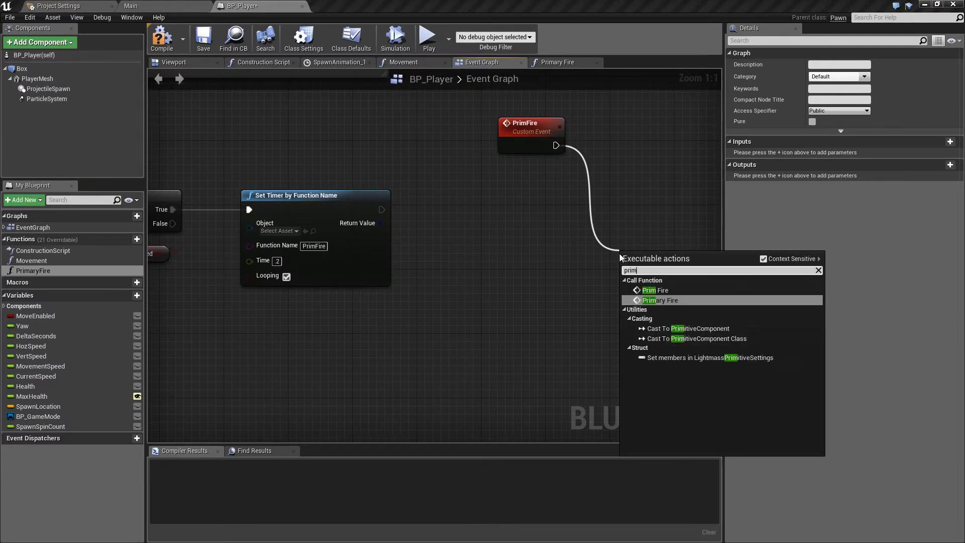
{"action": "left_click", "coordinate": [660, 300]}
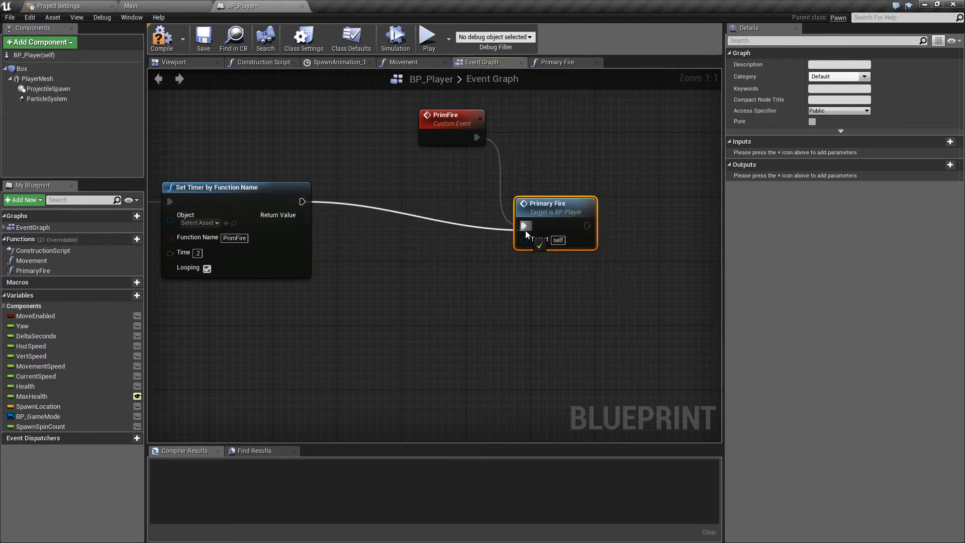
{"action": "mouse_move", "coordinate": [187, 205]}
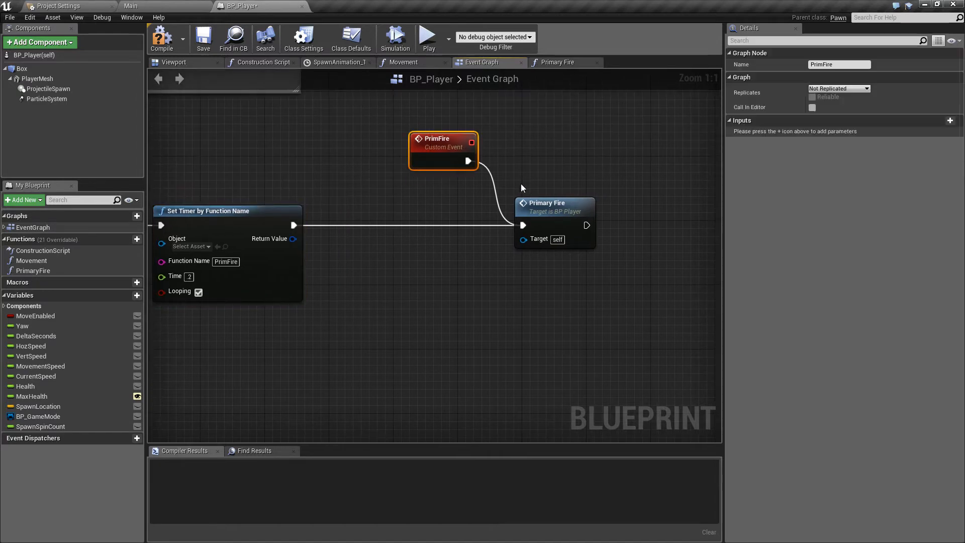
{"action": "left_click_drag", "start_coordinate": [444, 151], "coordinate": [388, 142]}
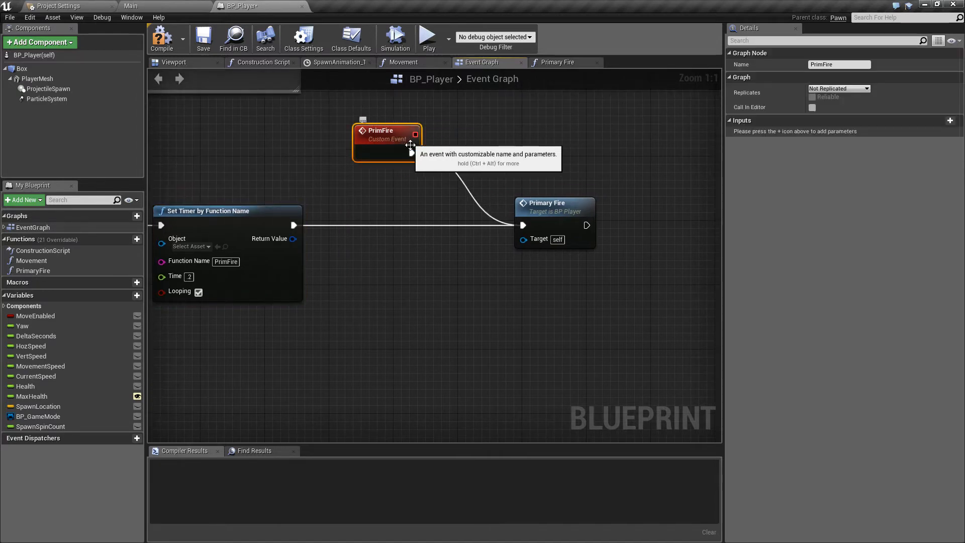
{"action": "mouse_move", "coordinate": [485, 189]}
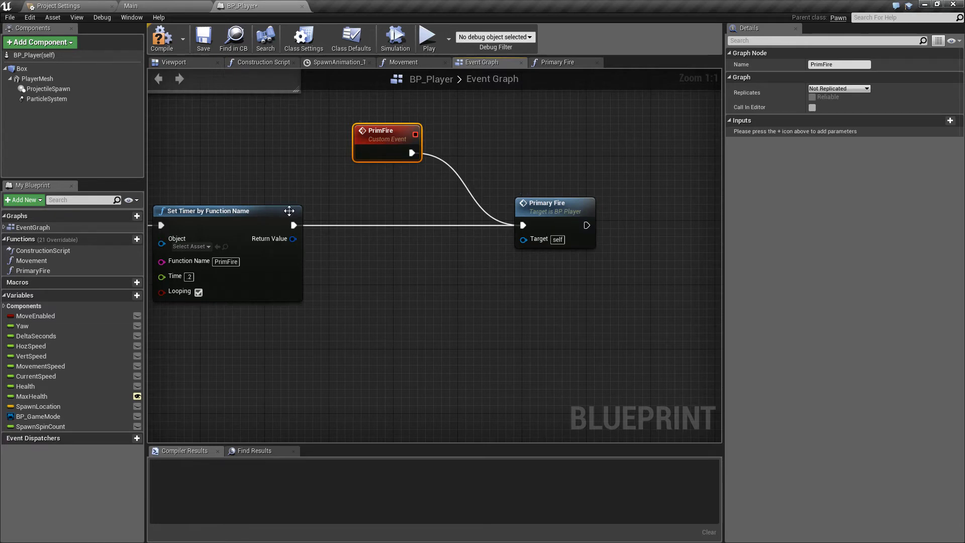
{"action": "mouse_move", "coordinate": [455, 341]}
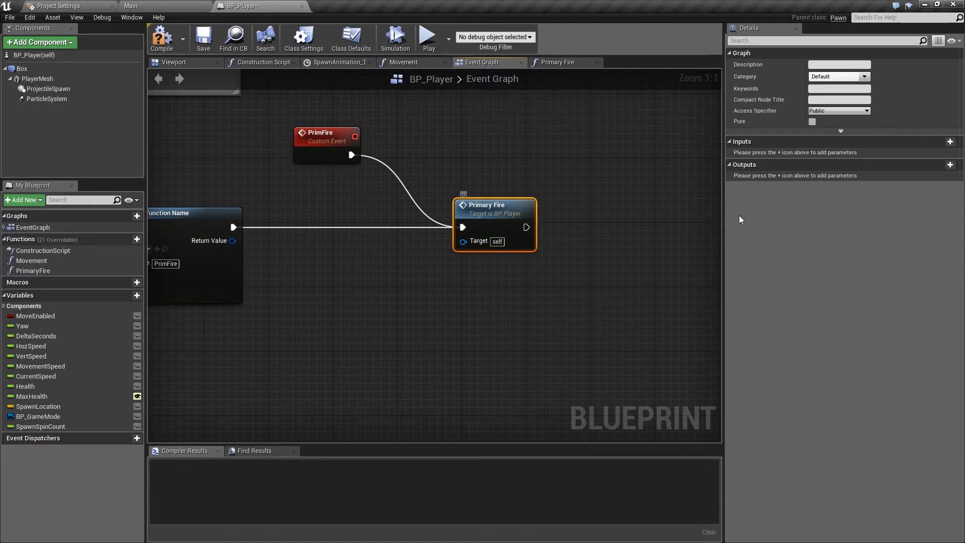
Add a SpawnTransform input of type Transform to the Primary Fire function
{"action": "left_click", "coordinate": [949, 140]}
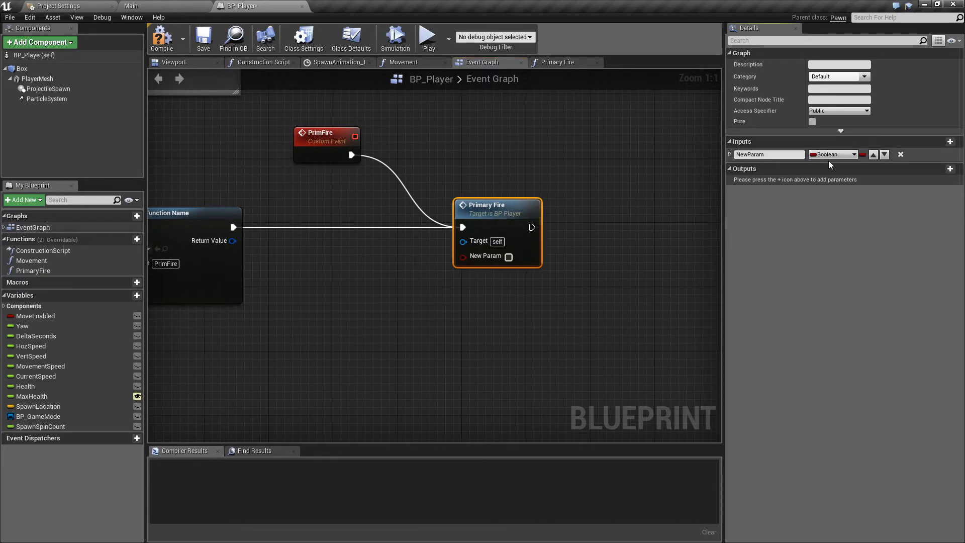
{"action": "left_click", "coordinate": [833, 154]}
{"action": "type", "text": "SpawnTransfor"}
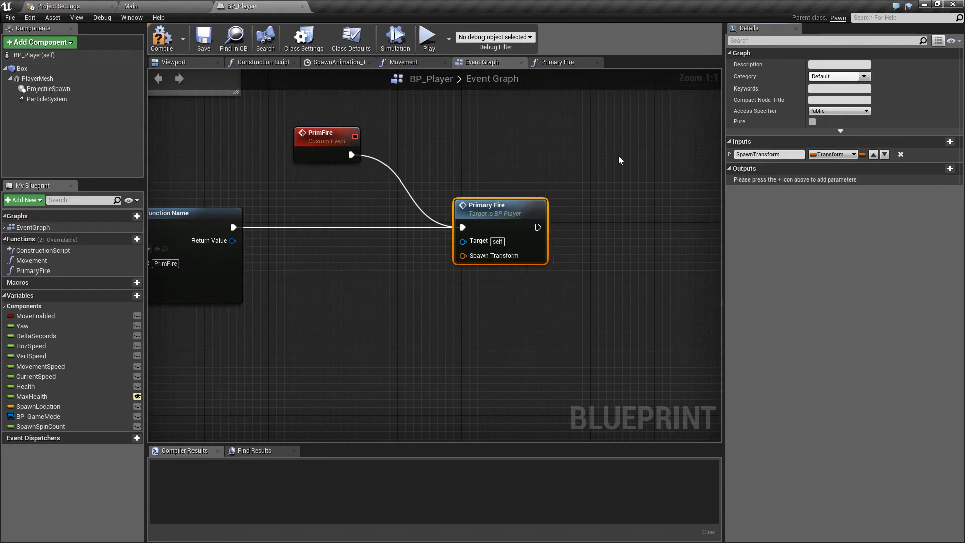
{"action": "mouse_move", "coordinate": [43, 106]}
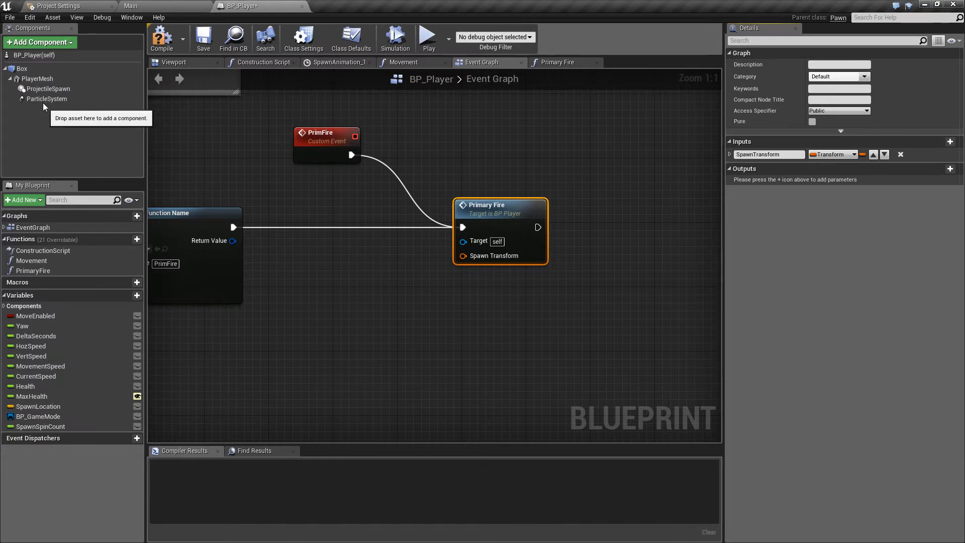
Place a ProjectileSpawn reference, add GetWorldTransform and feed it into Primary Fire's Spawn Transform
{"action": "left_click", "coordinate": [49, 89]}
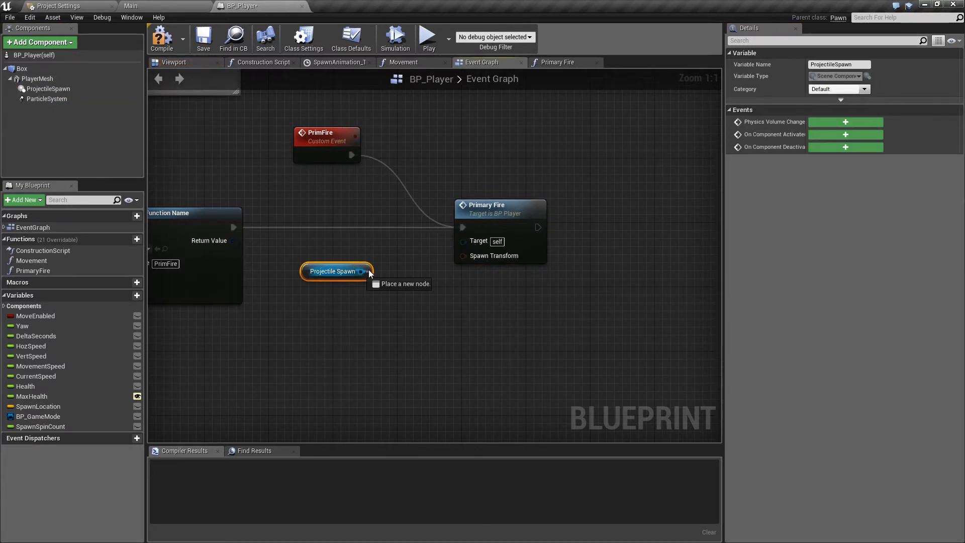
{"action": "left_click", "coordinate": [365, 271]}
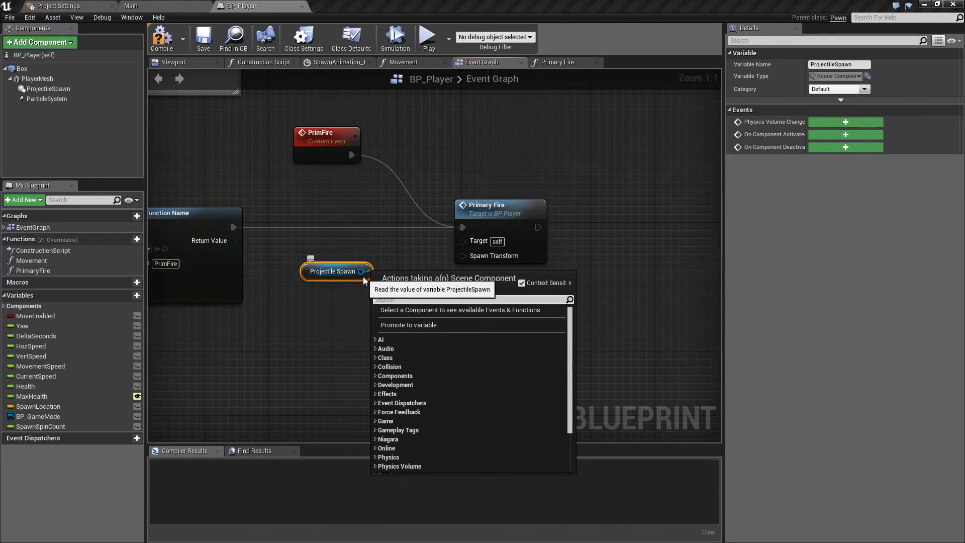
{"action": "type", "text": "getwor"}
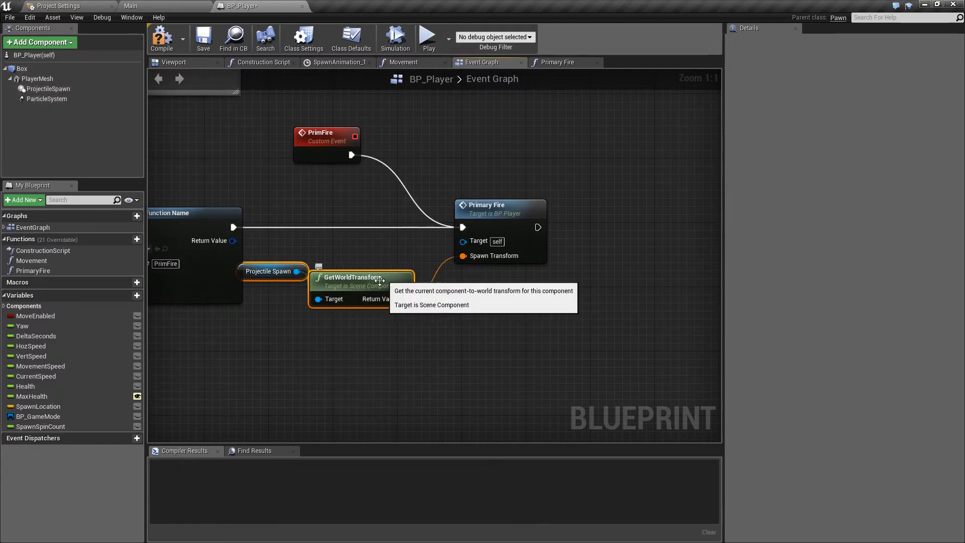
{"action": "left_click_drag", "start_coordinate": [351, 277], "coordinate": [385, 261]}
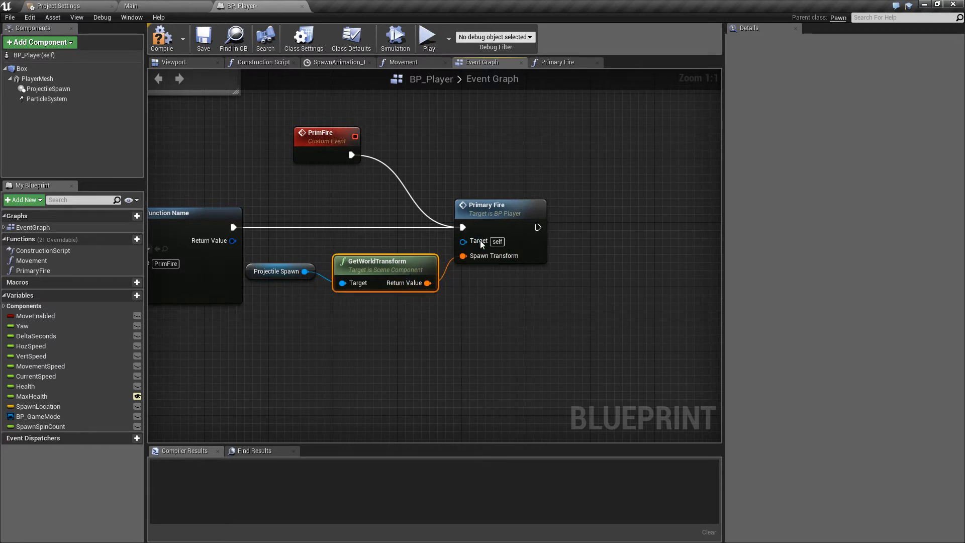
{"action": "left_click", "coordinate": [47, 89]}
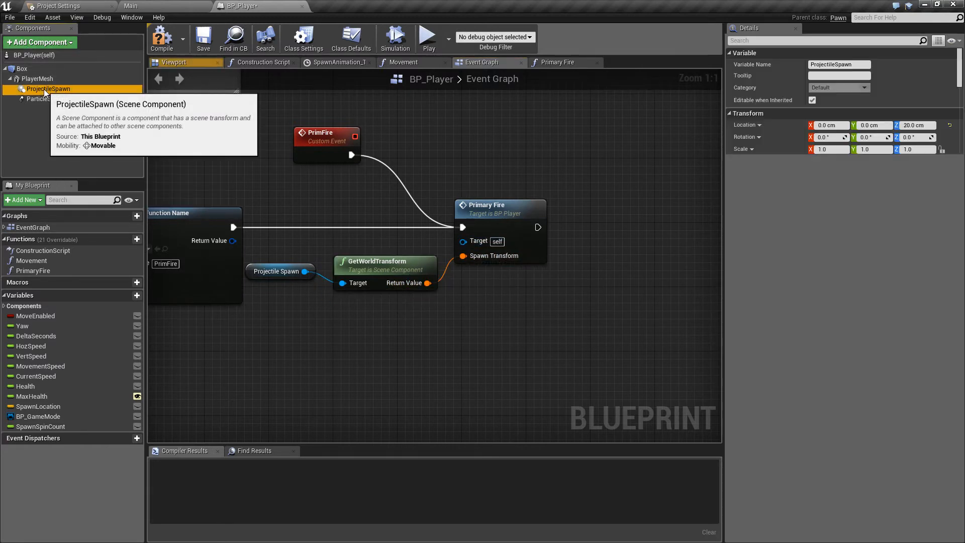
{"action": "left_click", "coordinate": [49, 88]}
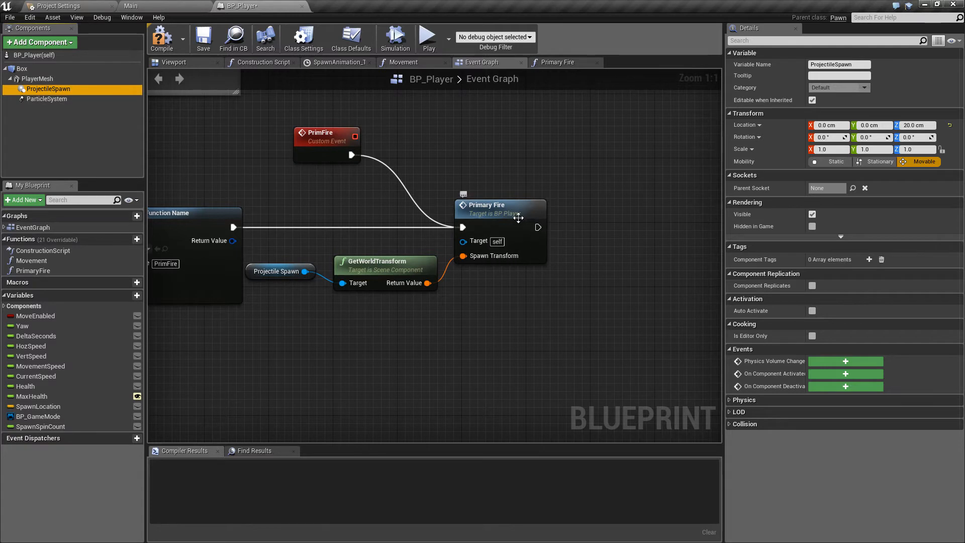
In the Primary Fire function, add a SpawnActor from Class node fed by Spawn Transform
{"action": "left_click", "coordinate": [556, 62]}
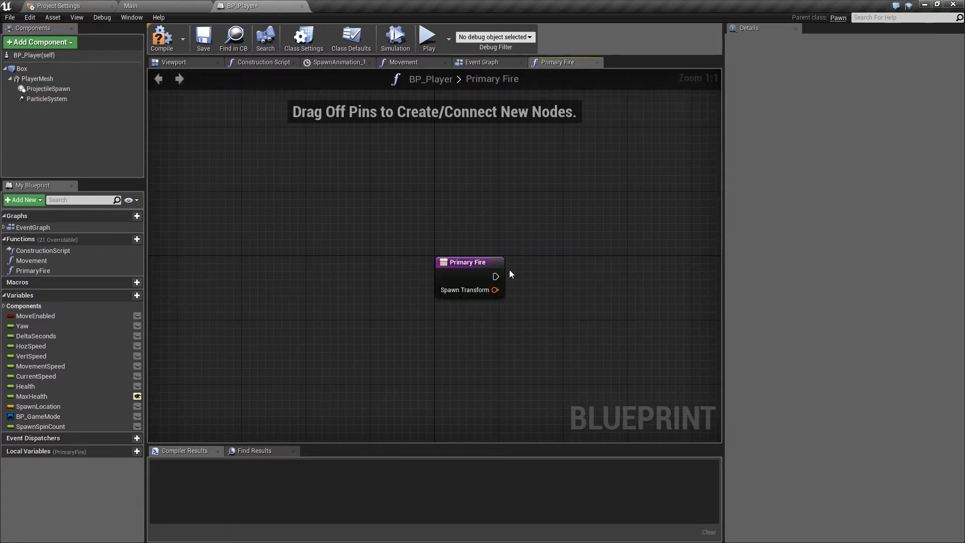
{"action": "left_click_drag", "start_coordinate": [495, 290], "coordinate": [624, 290]}
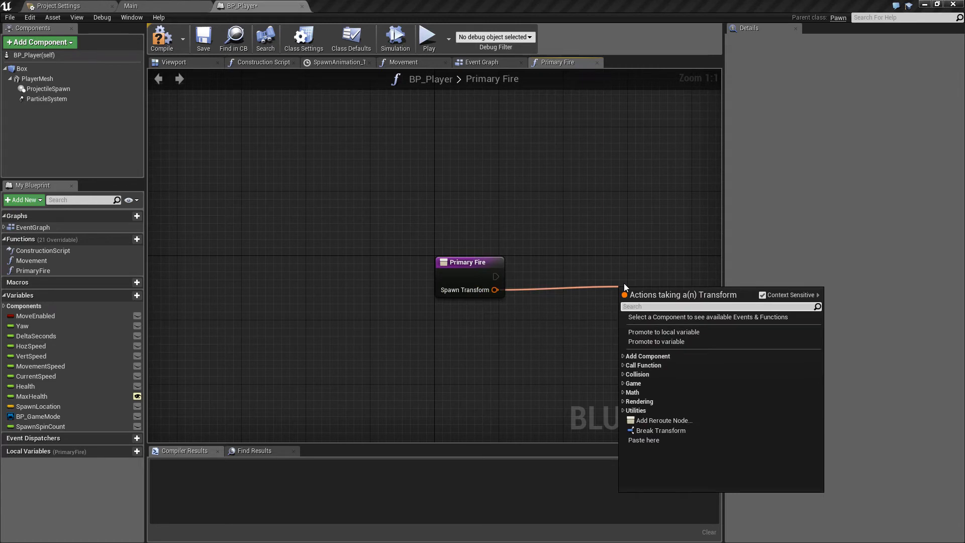
{"action": "type", "text": "sp"}
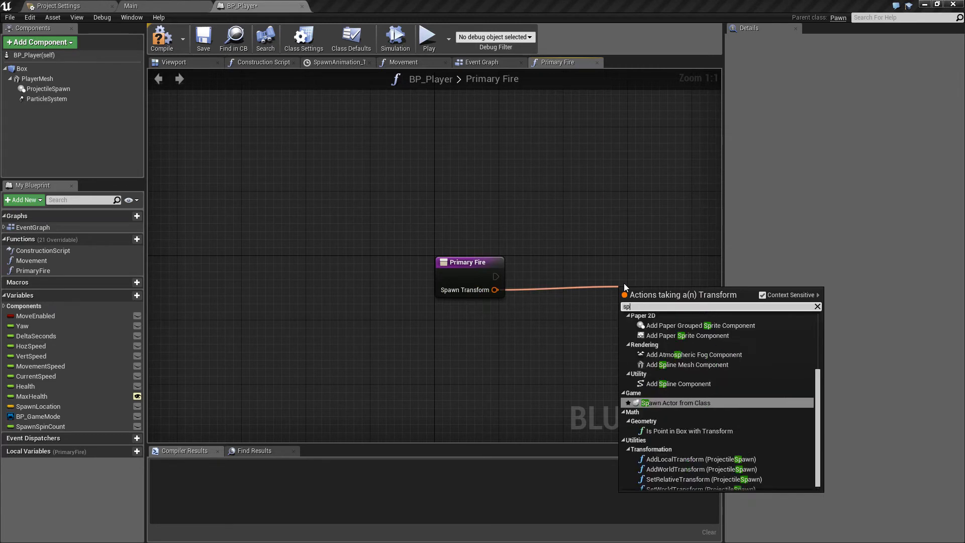
{"action": "left_click", "coordinate": [675, 402]}
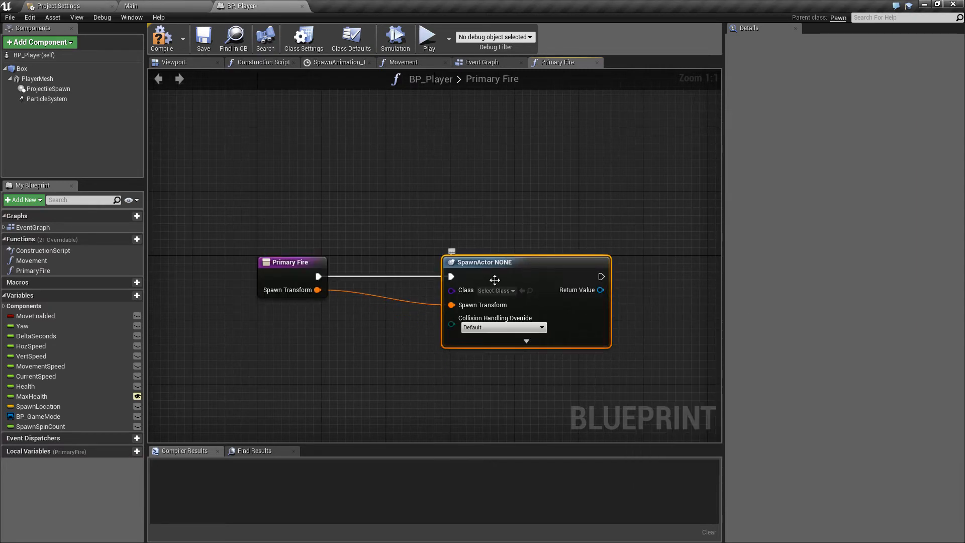
Set the spawned class to BP_ProjectilePlayerBase with Always Spawn, Ignore Collisions handling
{"action": "left_click", "coordinate": [493, 290]}
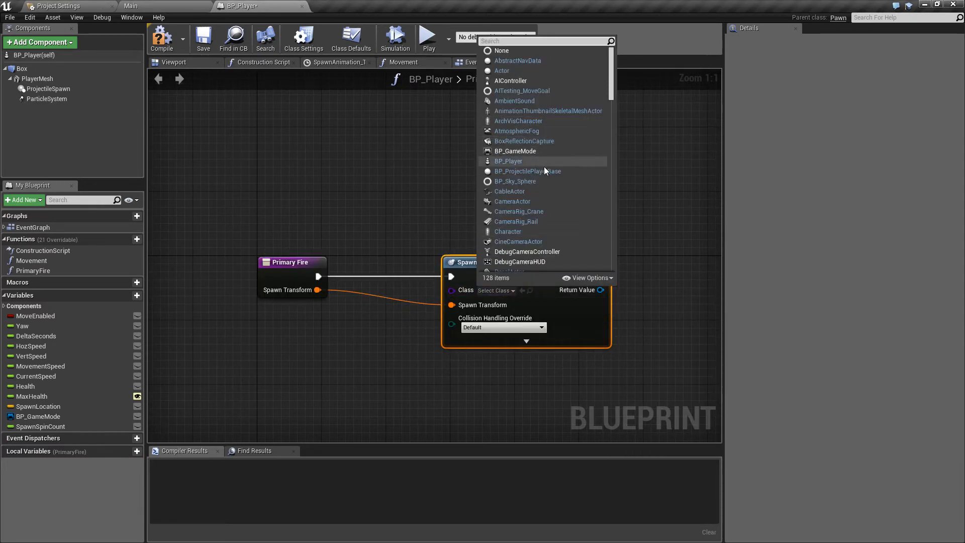
{"action": "mouse_move", "coordinate": [527, 171]}
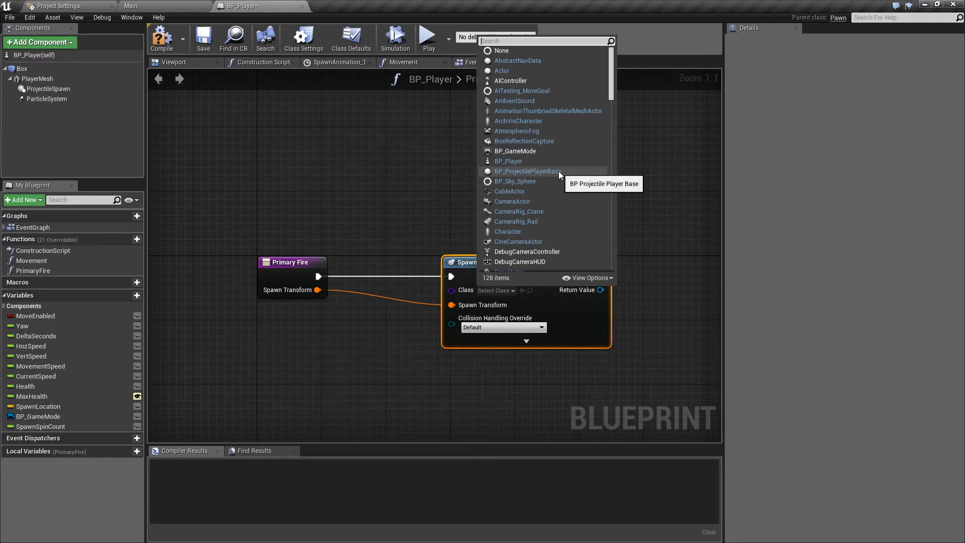
{"action": "left_click", "coordinate": [526, 170]}
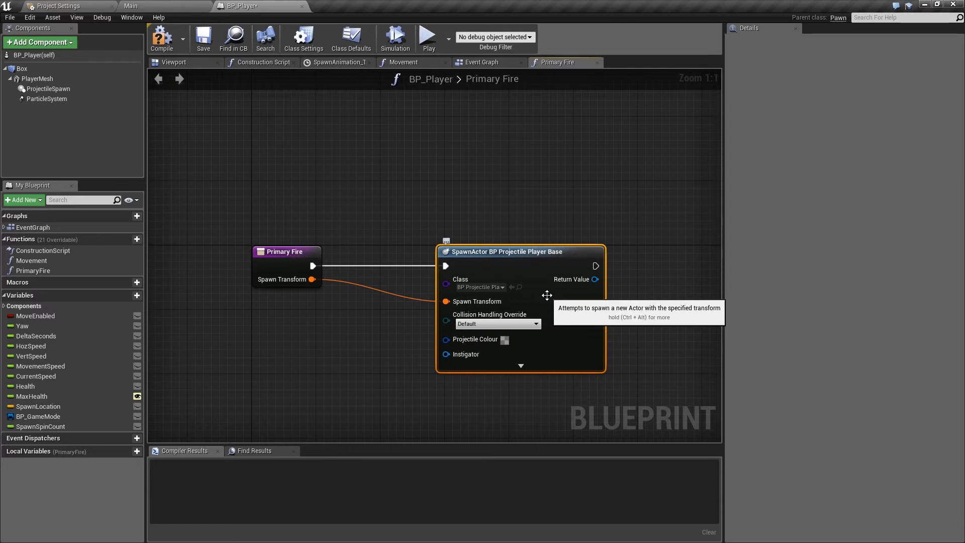
{"action": "mouse_move", "coordinate": [653, 337]}
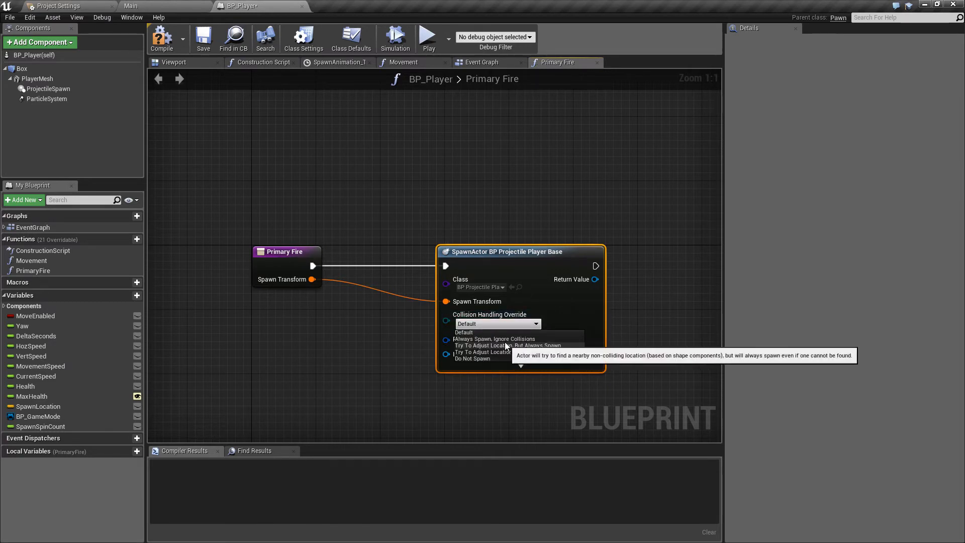
{"action": "left_click", "coordinate": [494, 338]}
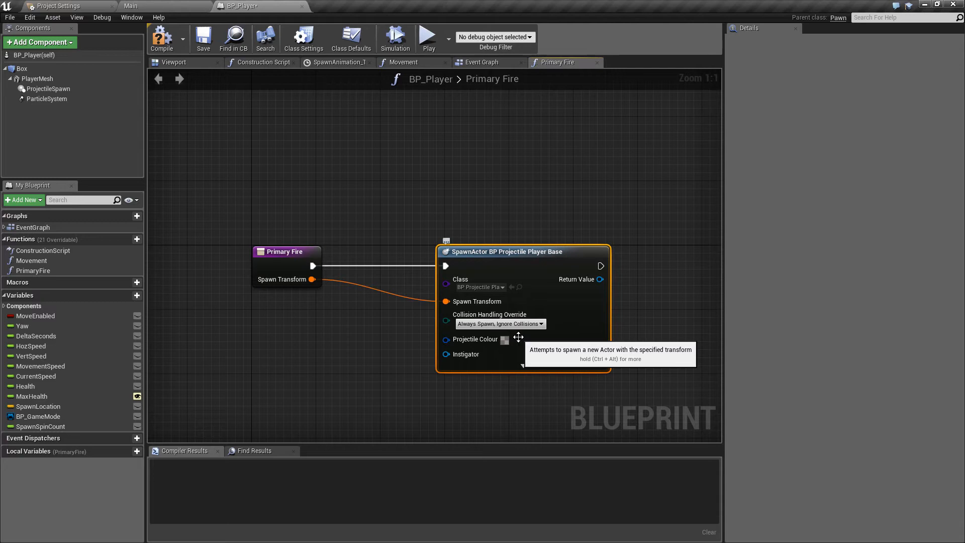
Compile BP_Player and confirm ProjectileColour is exposed on spawn in BP_ProjectilePlayerBase
{"action": "left_click", "coordinate": [162, 38]}
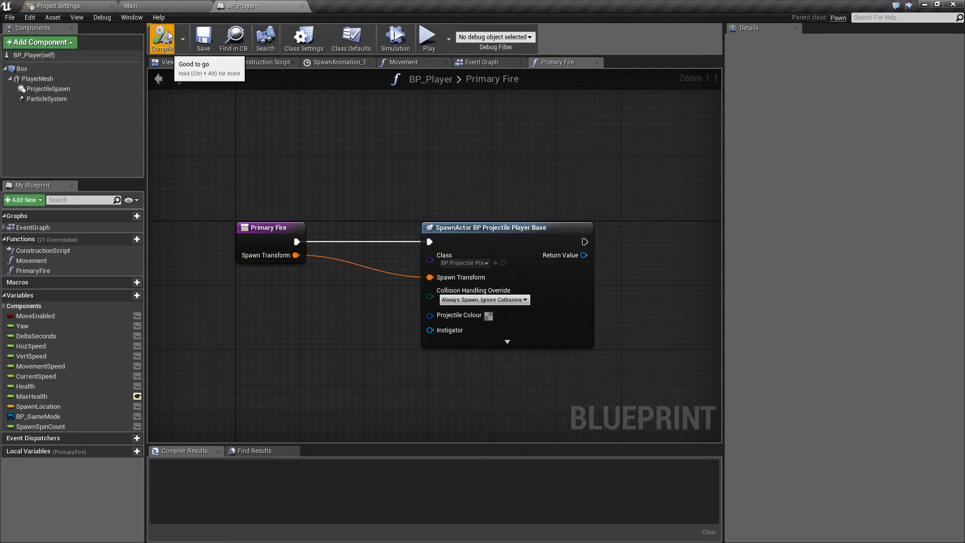
{"action": "mouse_move", "coordinate": [181, 5]}
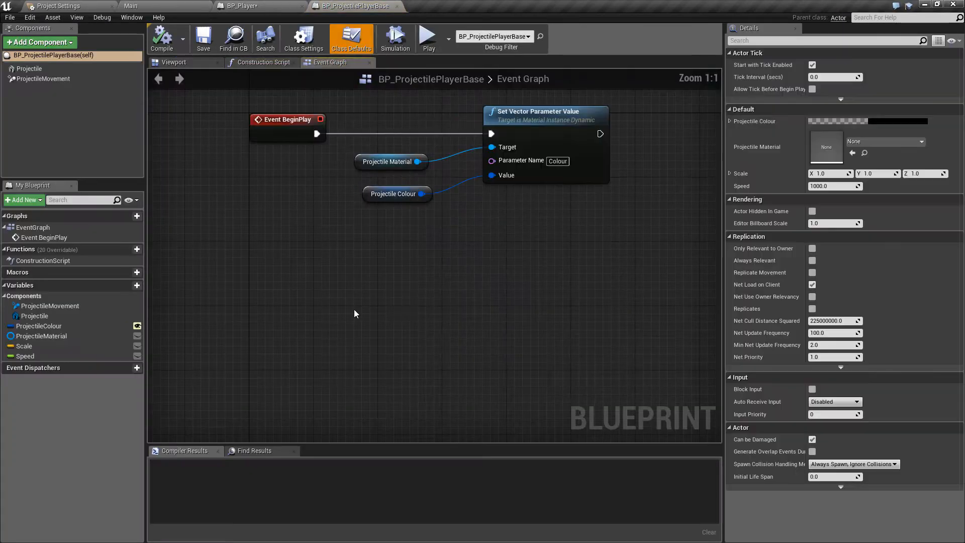
{"action": "mouse_move", "coordinate": [341, 245]}
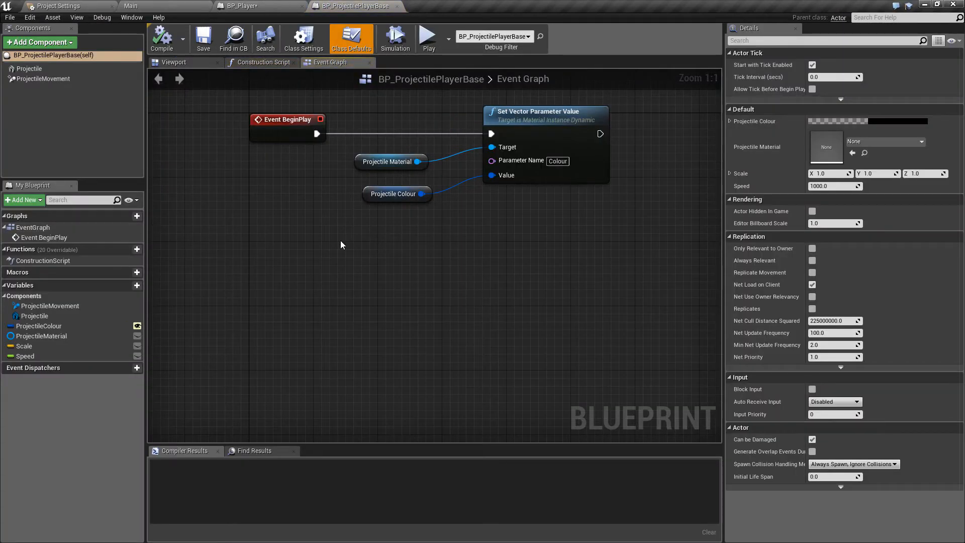
{"action": "mouse_move", "coordinate": [394, 199]}
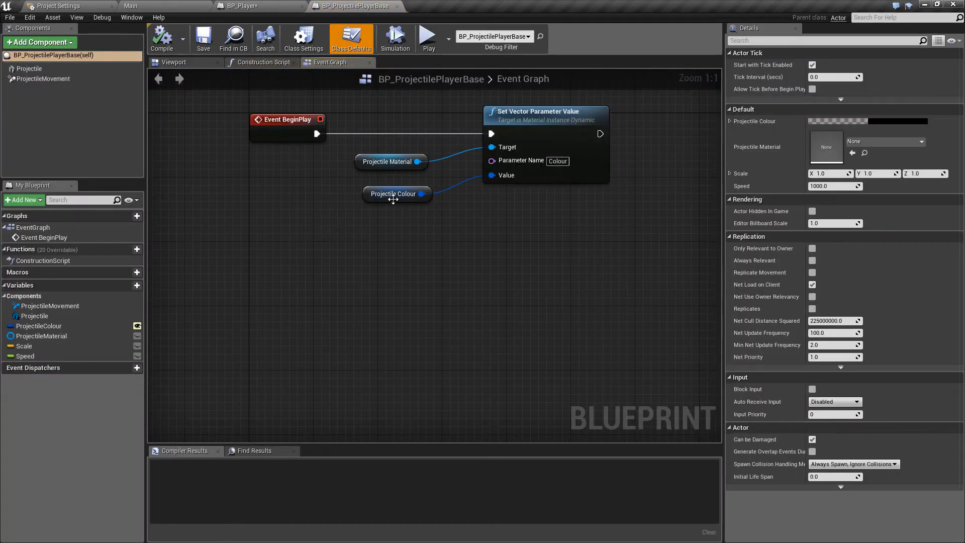
{"action": "left_click", "coordinate": [392, 193]}
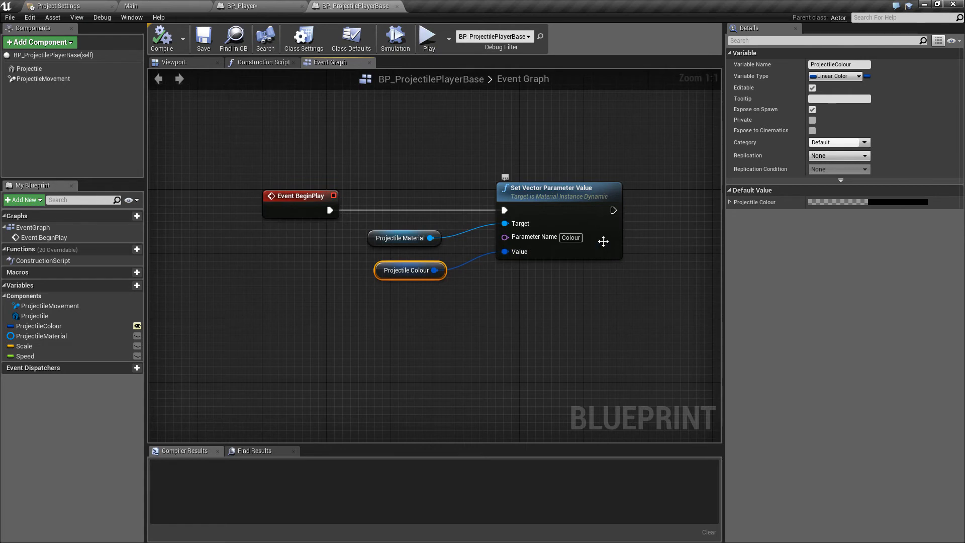
{"action": "mouse_move", "coordinate": [571, 249]}
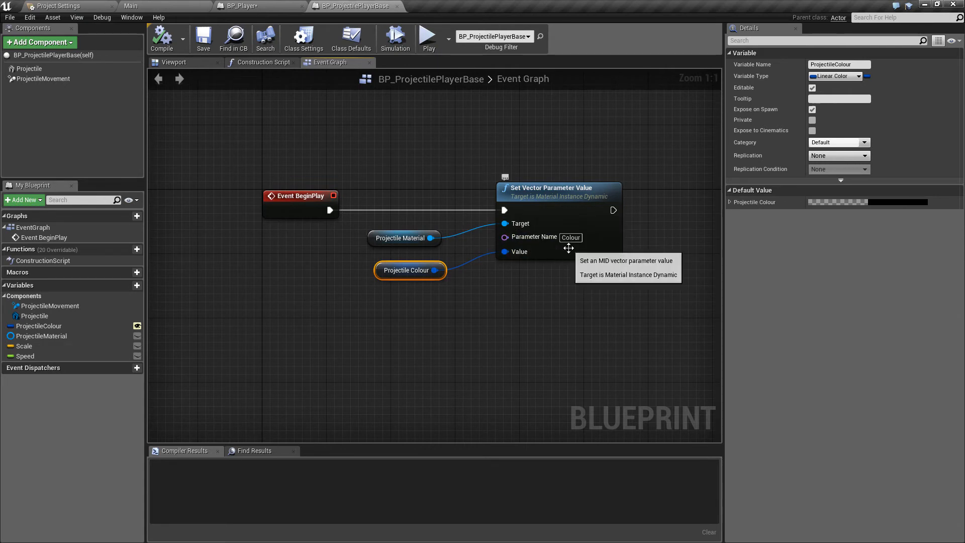
{"action": "mouse_move", "coordinate": [303, 37]}
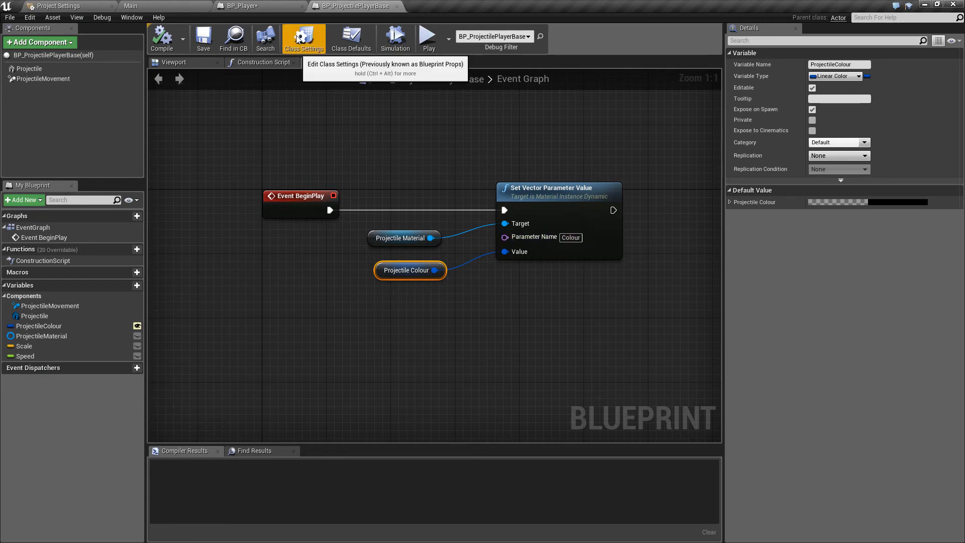
{"action": "left_click", "coordinate": [242, 6]}
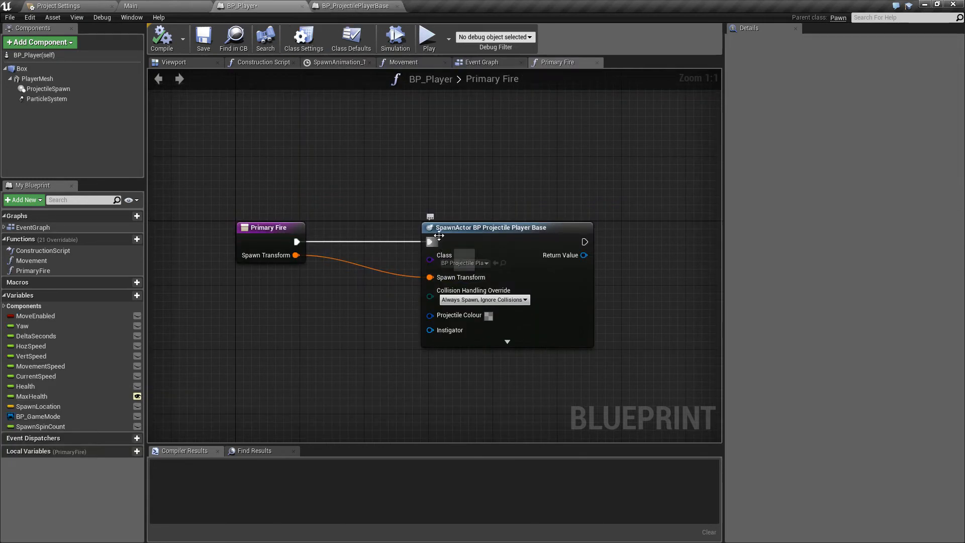
{"action": "left_click", "coordinate": [353, 5]}
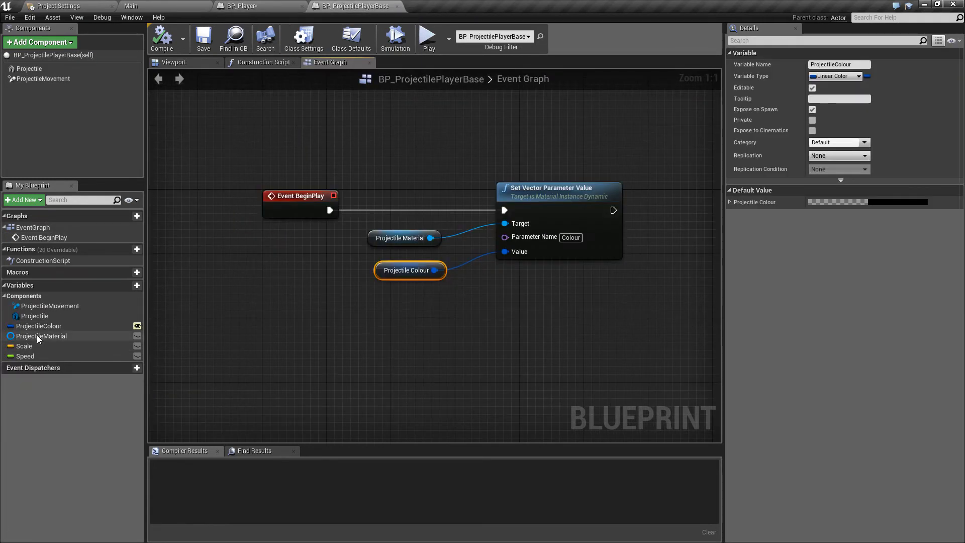
{"action": "left_click", "coordinate": [38, 326]}
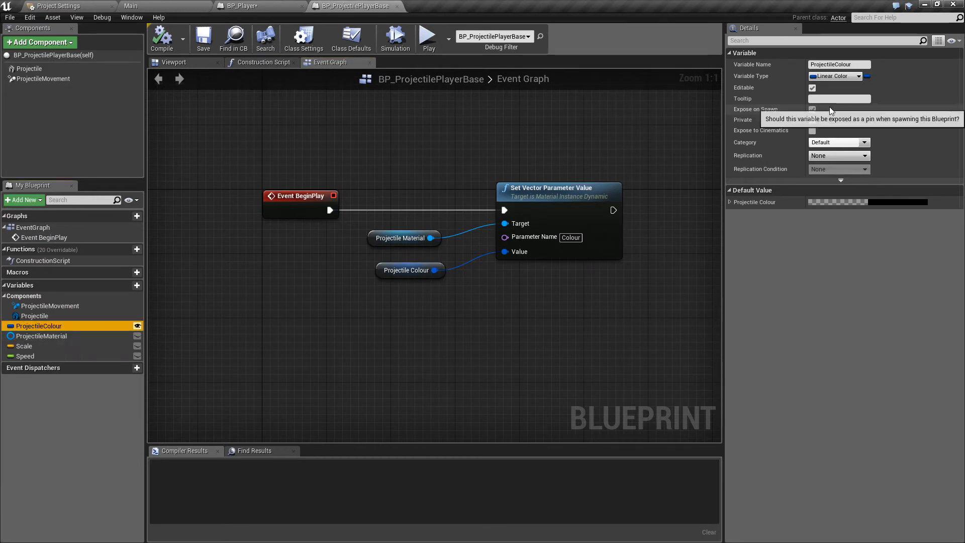
{"action": "left_click", "coordinate": [812, 109]}
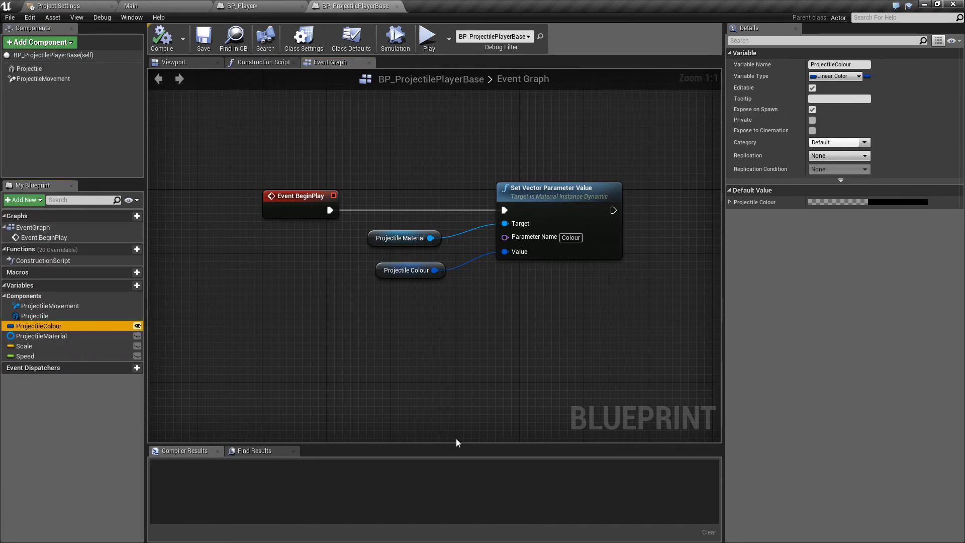
{"action": "mouse_move", "coordinate": [294, 118]}
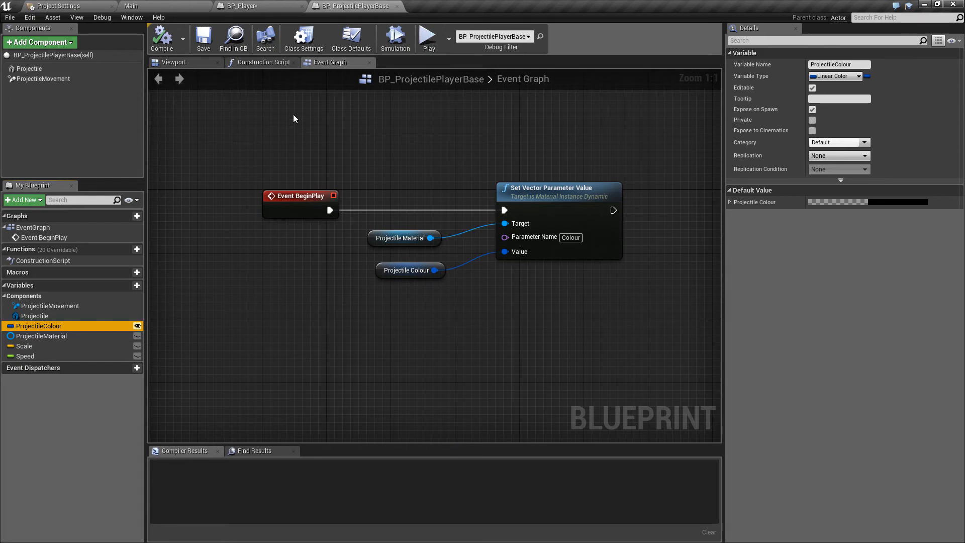
Return to BP_Player and check the spawn node's new Projectile Colour input
{"action": "left_click", "coordinate": [247, 5]}
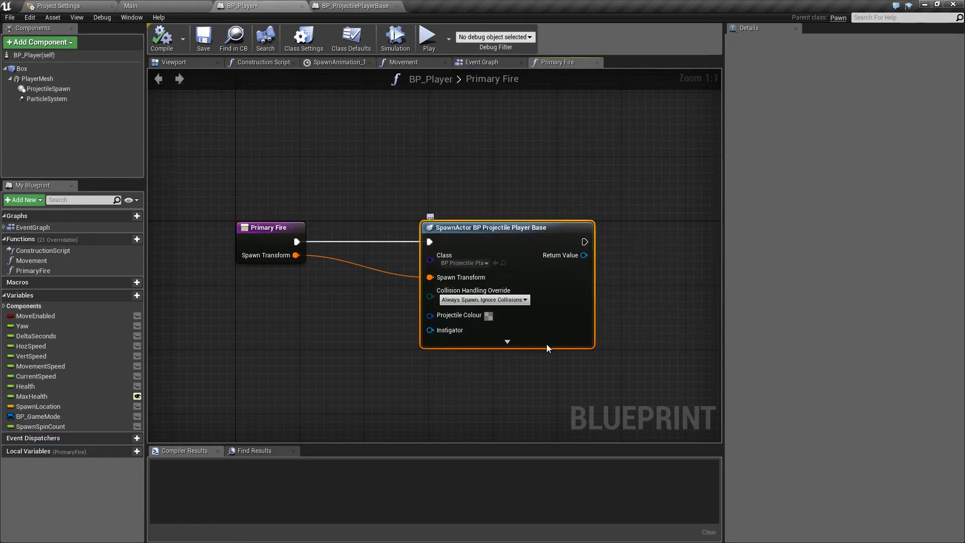
{"action": "left_click", "coordinate": [431, 316]}
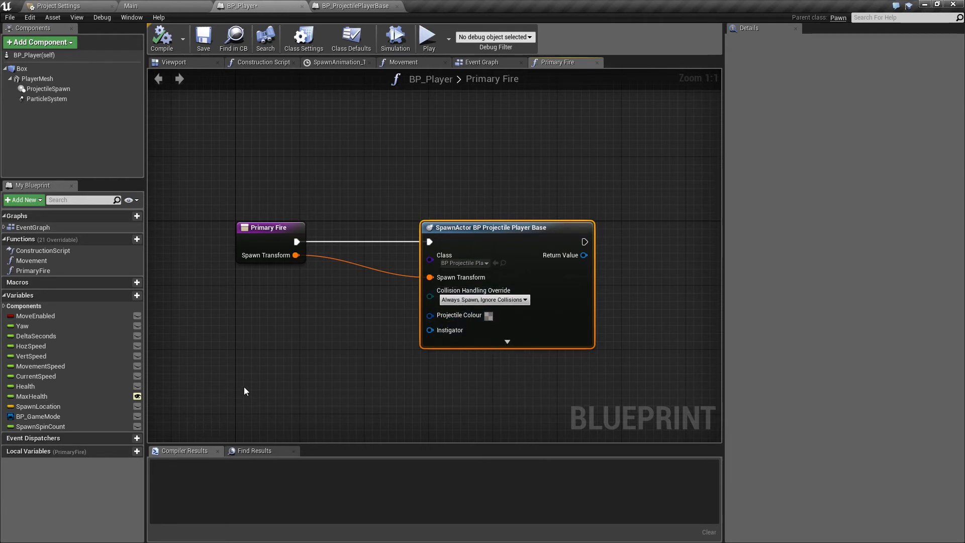
{"action": "left_click", "coordinate": [459, 316]}
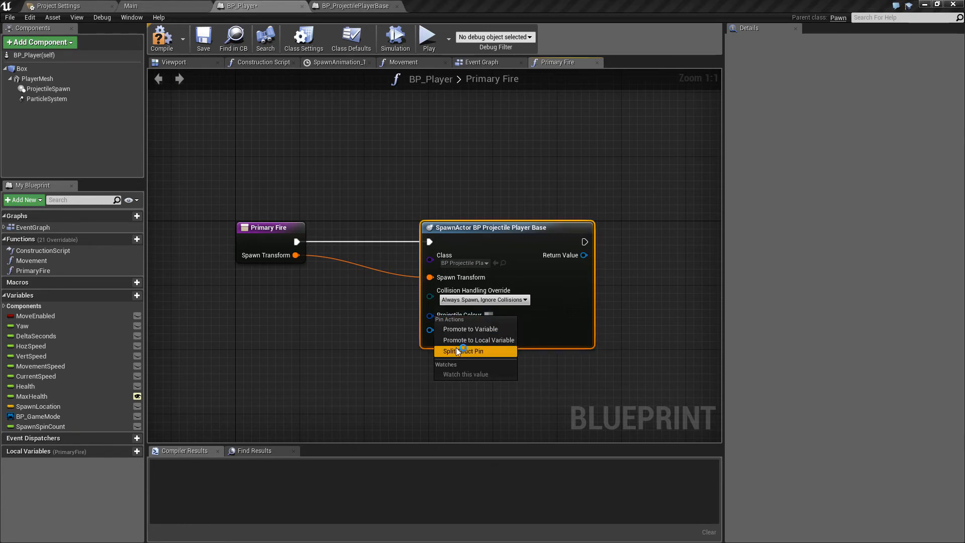
Promote Projectile Colour to a local ProjectileColour variable with a blue default value
{"action": "left_click", "coordinate": [478, 339]}
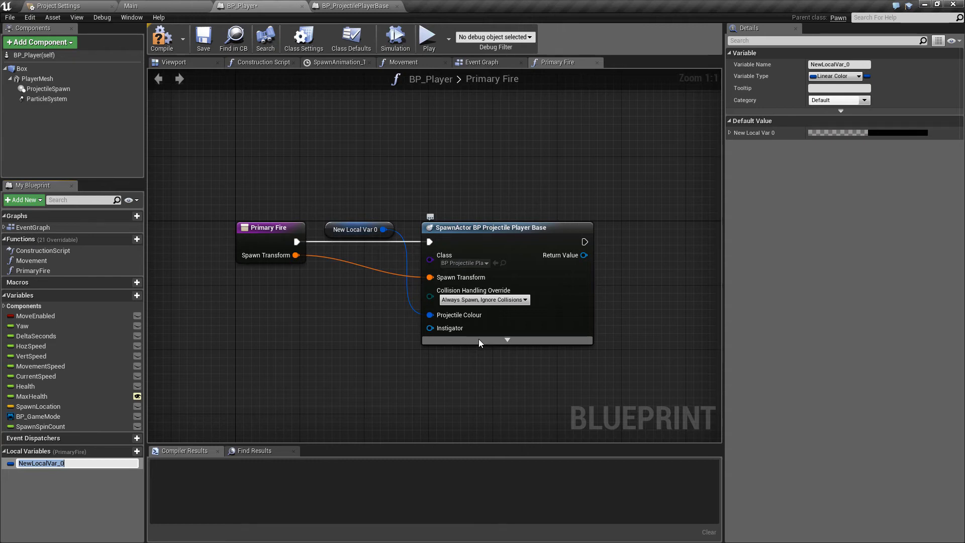
{"action": "type", "text": "ProjectileColour"}
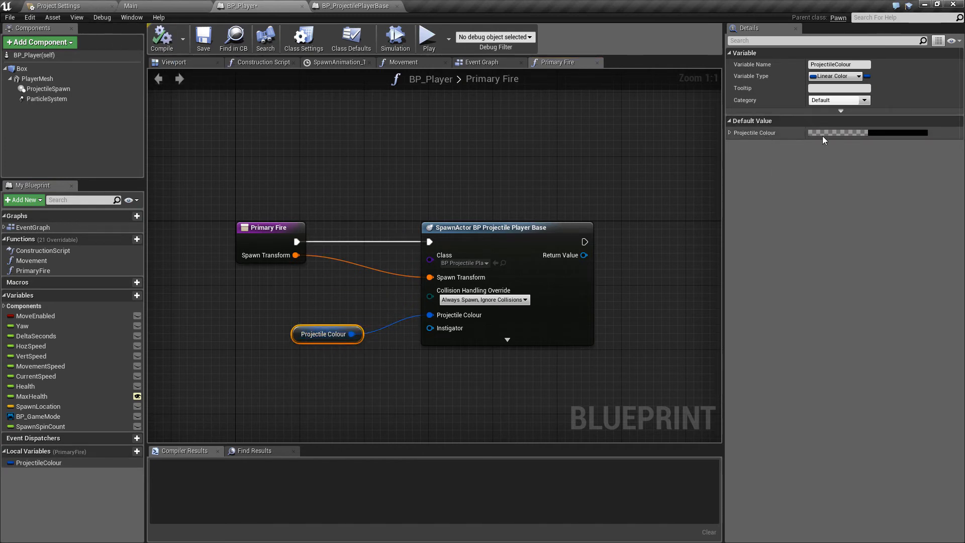
{"action": "left_click", "coordinate": [850, 133]}
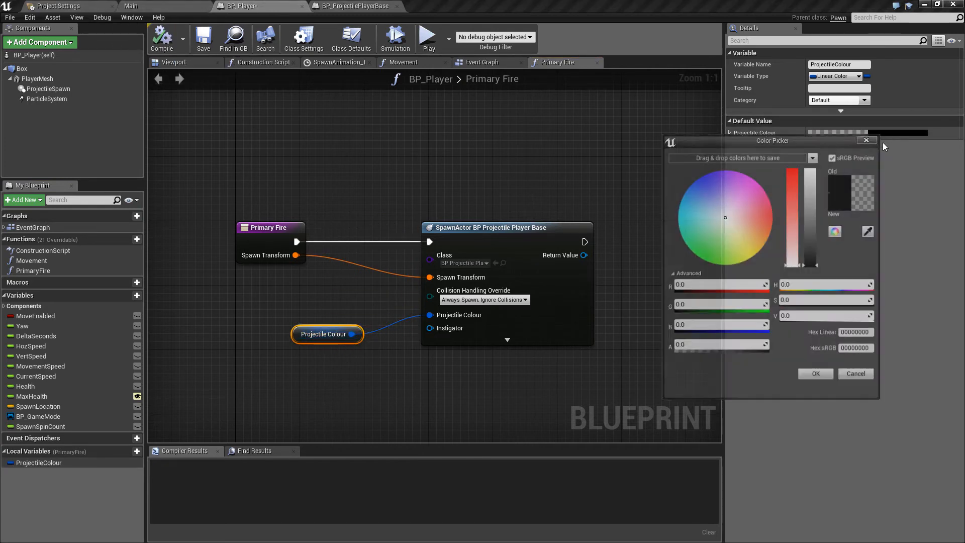
{"action": "left_click", "coordinate": [698, 187]}
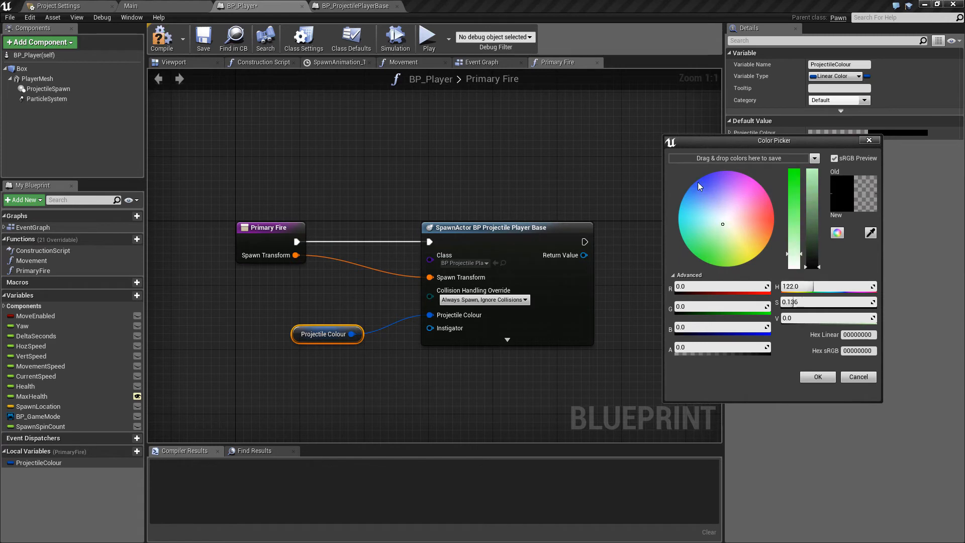
{"action": "left_click", "coordinate": [683, 199]}
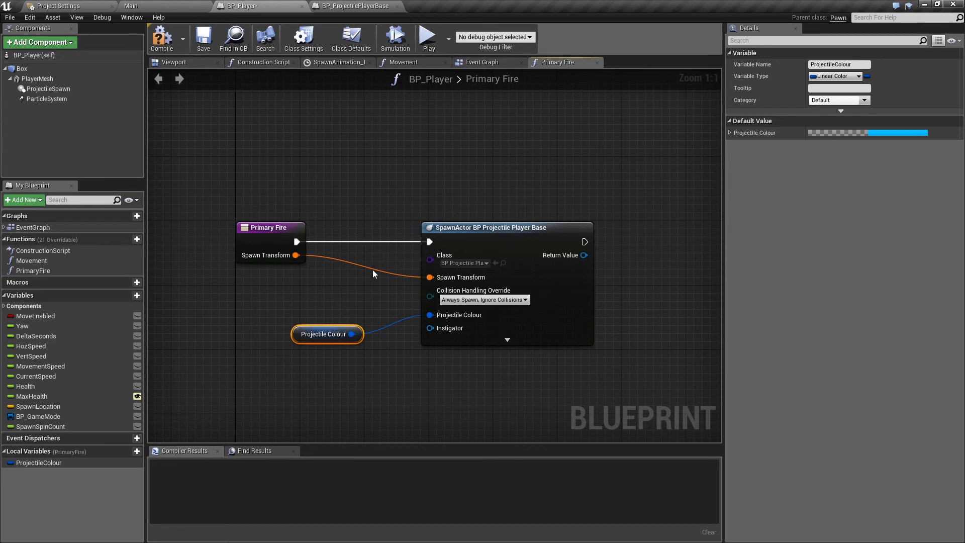
Select the Set Vector Parameter Value and Projectile Colour nodes in BP_ProjectilePlayerBase's Event Graph
{"action": "left_click", "coordinate": [353, 6]}
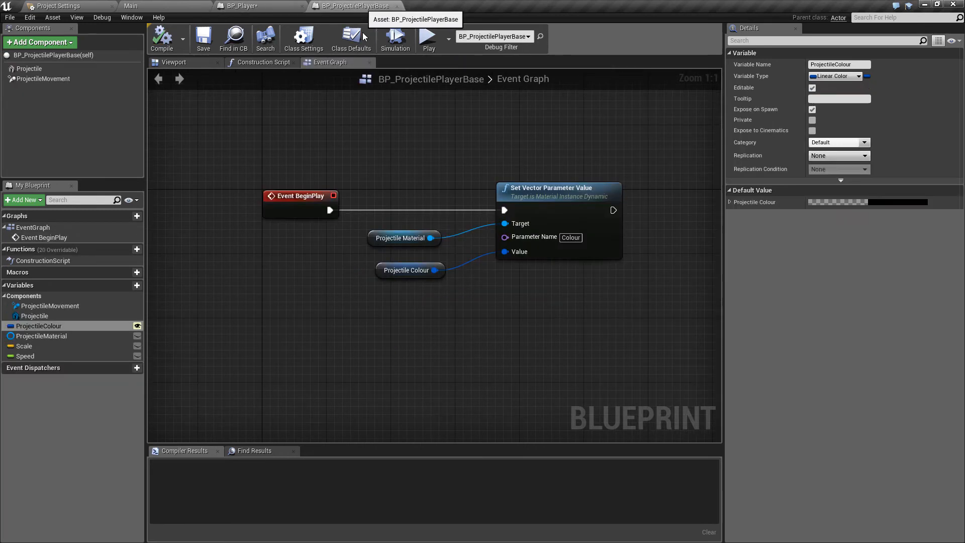
{"action": "mouse_move", "coordinate": [405, 228]}
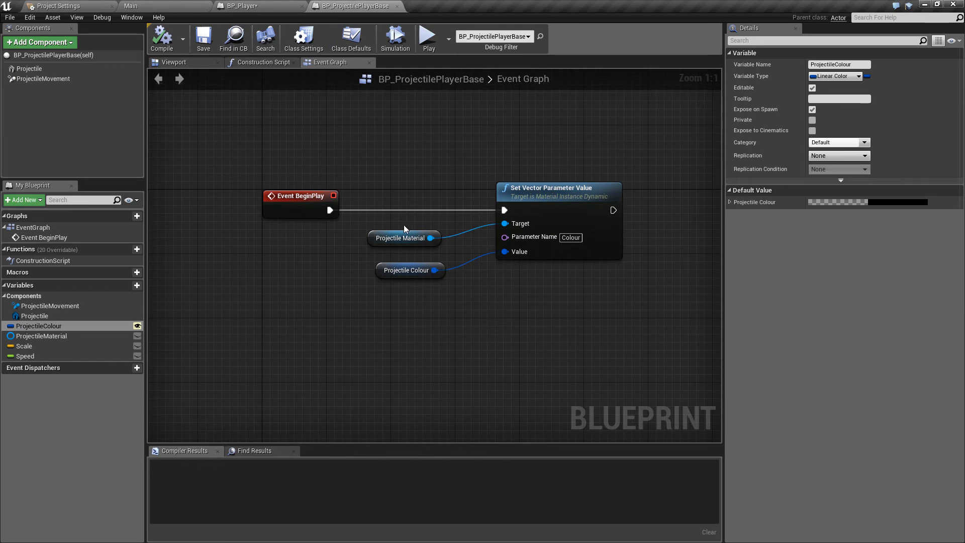
{"action": "left_click_drag", "start_coordinate": [444, 140], "coordinate": [588, 305]}
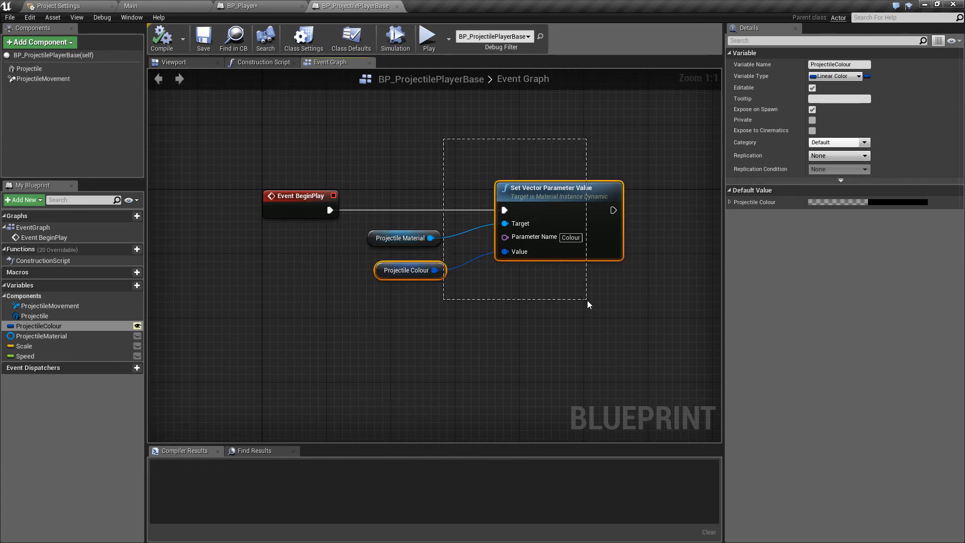
{"action": "left_click", "coordinate": [573, 290]}
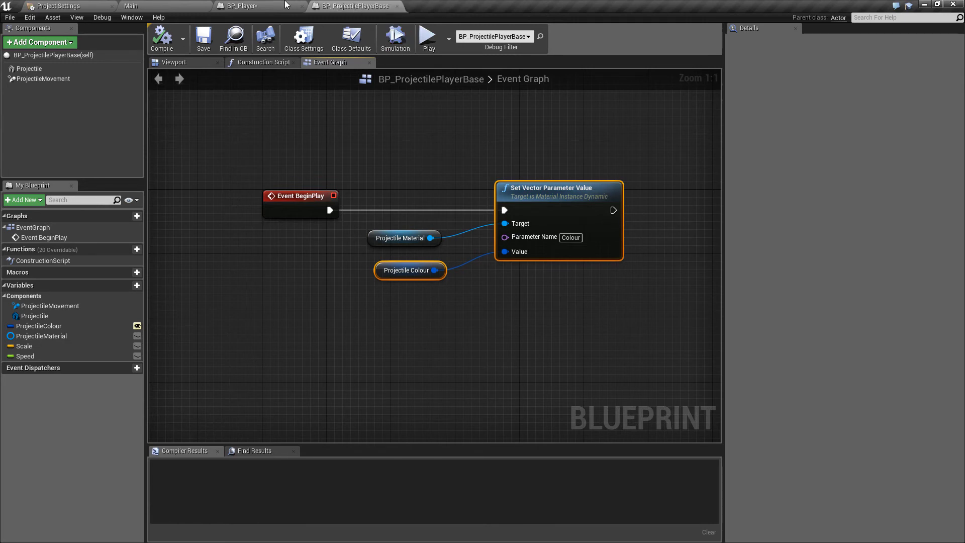
Wire a Self reference into the spawn node's Instigator input in BP_Player's Primary Fire
{"action": "left_click", "coordinate": [239, 5]}
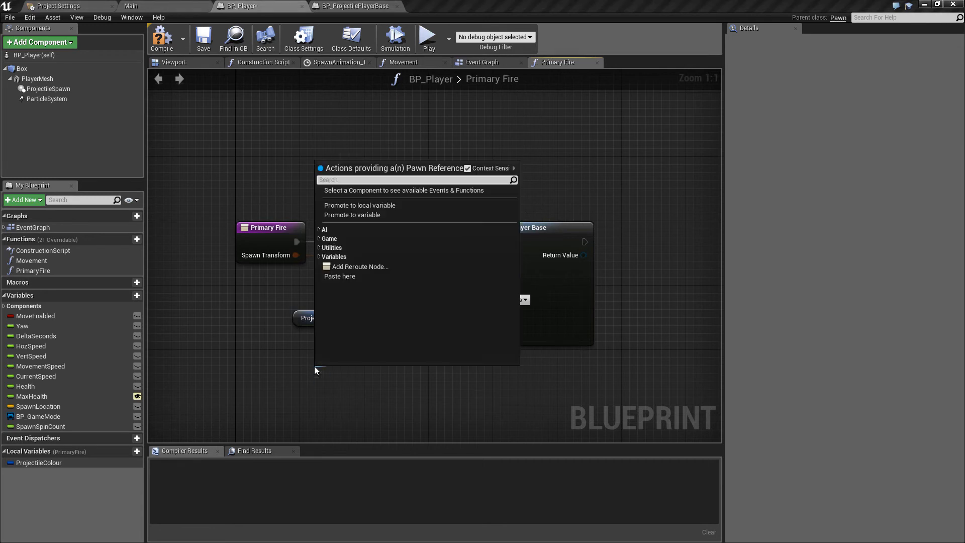
{"action": "type", "text": "self"}
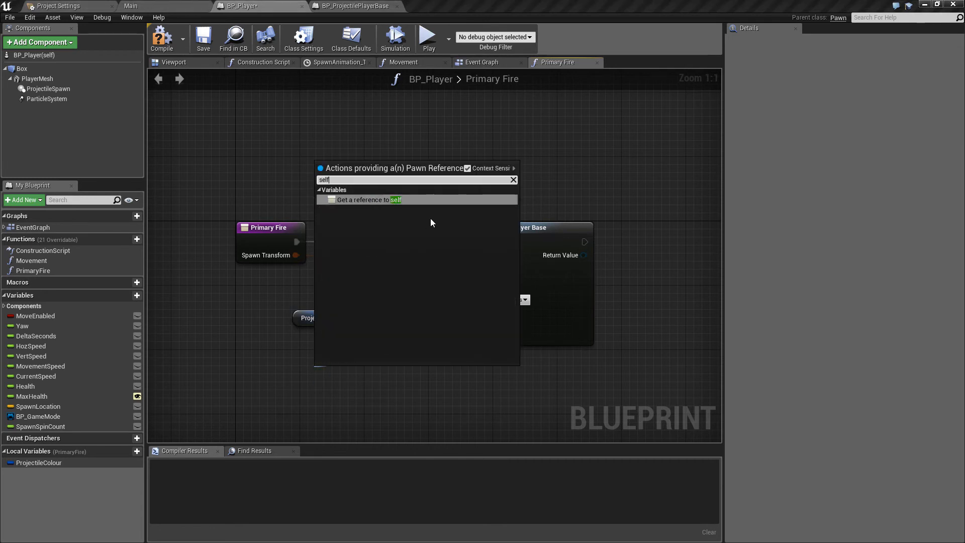
{"action": "left_click", "coordinate": [374, 200]}
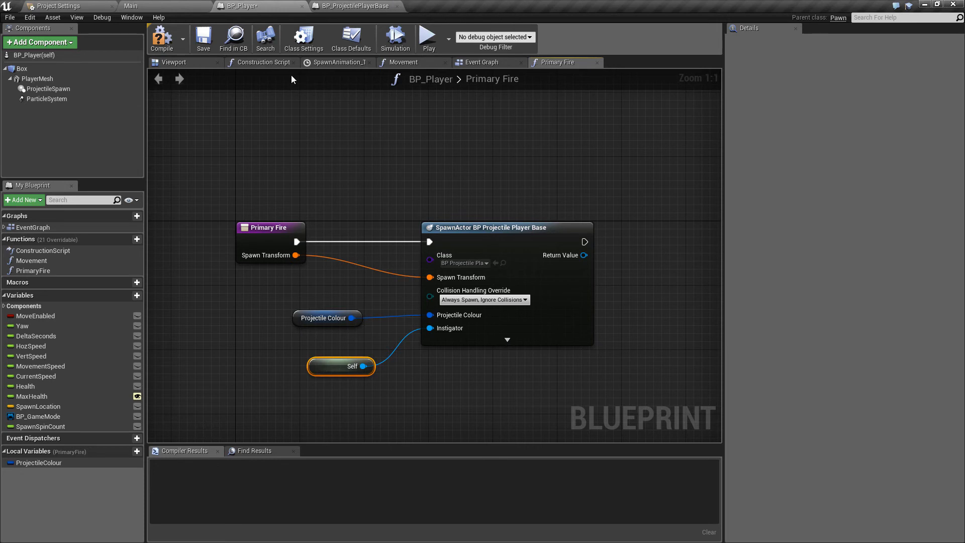
{"action": "mouse_move", "coordinate": [401, 191]}
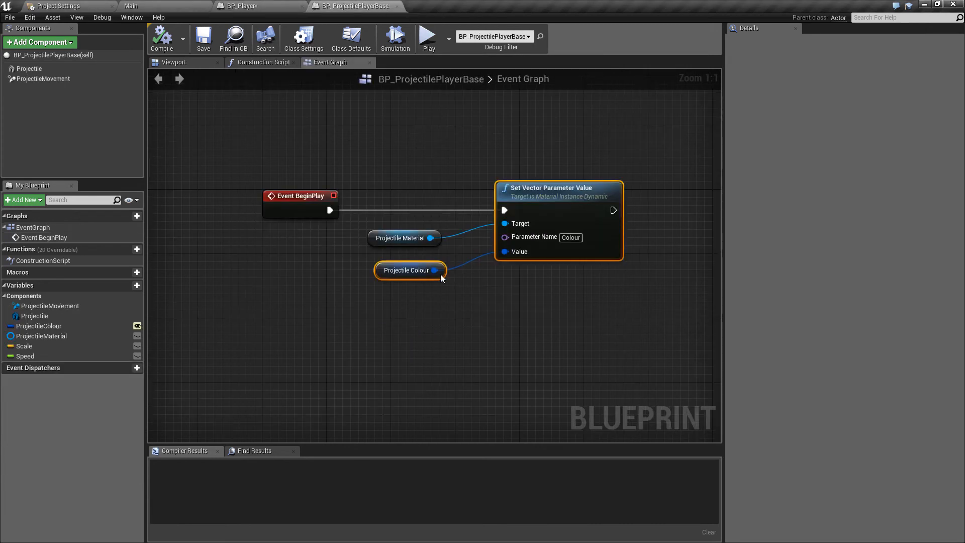
Set the Projectile component to Custom collision, object type Vehicle, ignoring Pawn and Vehicle
{"action": "left_click", "coordinate": [31, 69]}
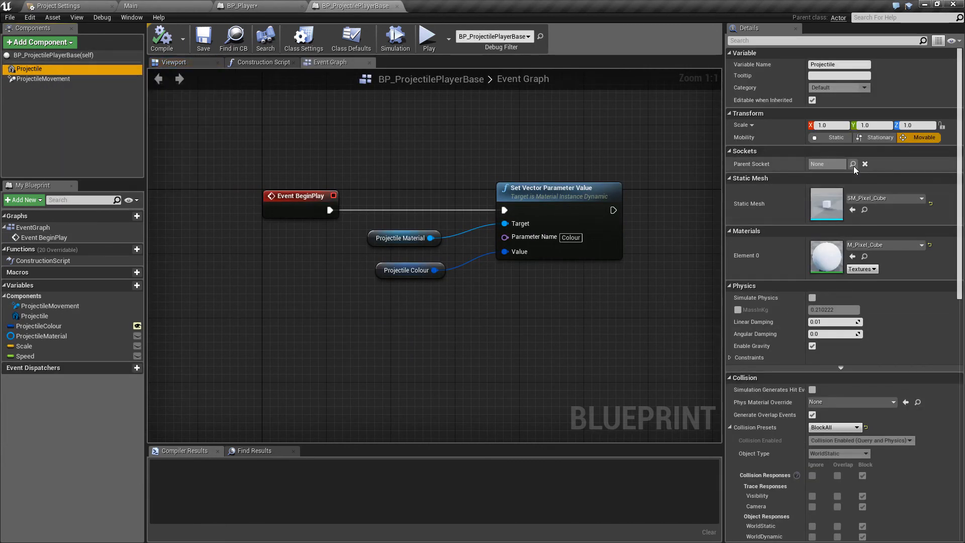
{"action": "scroll", "scroll_direction": "down", "scroll_amount": 3}
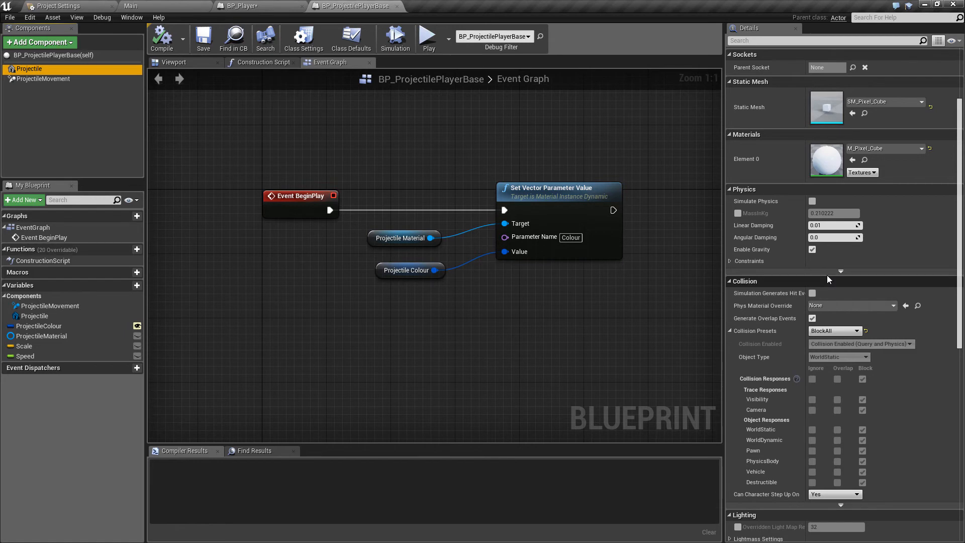
{"action": "left_click", "coordinate": [428, 37]}
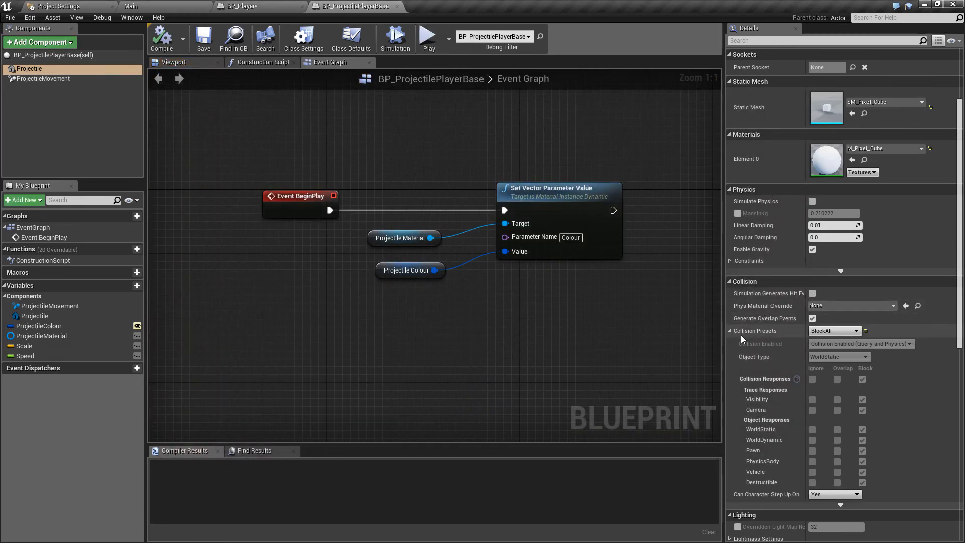
{"action": "left_click", "coordinate": [835, 331]}
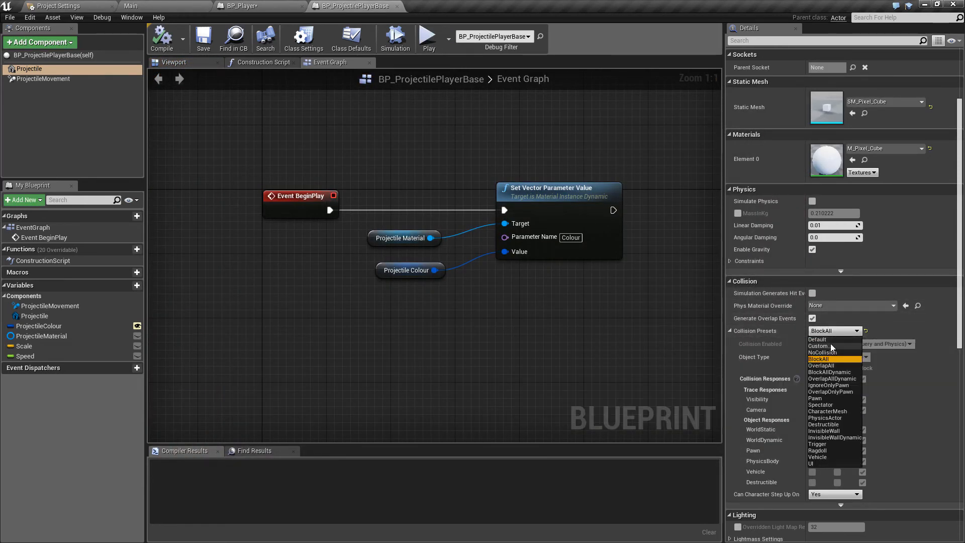
{"action": "left_click", "coordinate": [817, 346]}
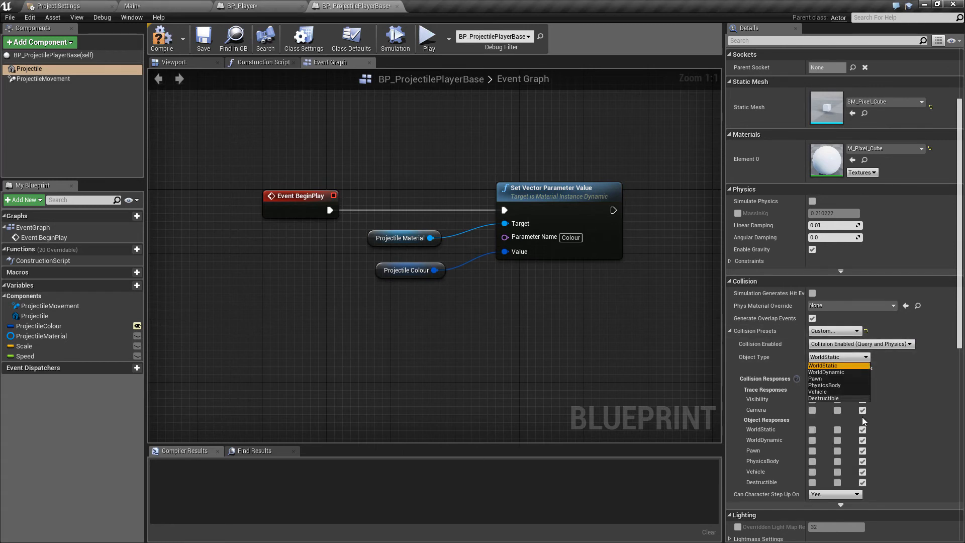
{"action": "left_click", "coordinate": [817, 392]}
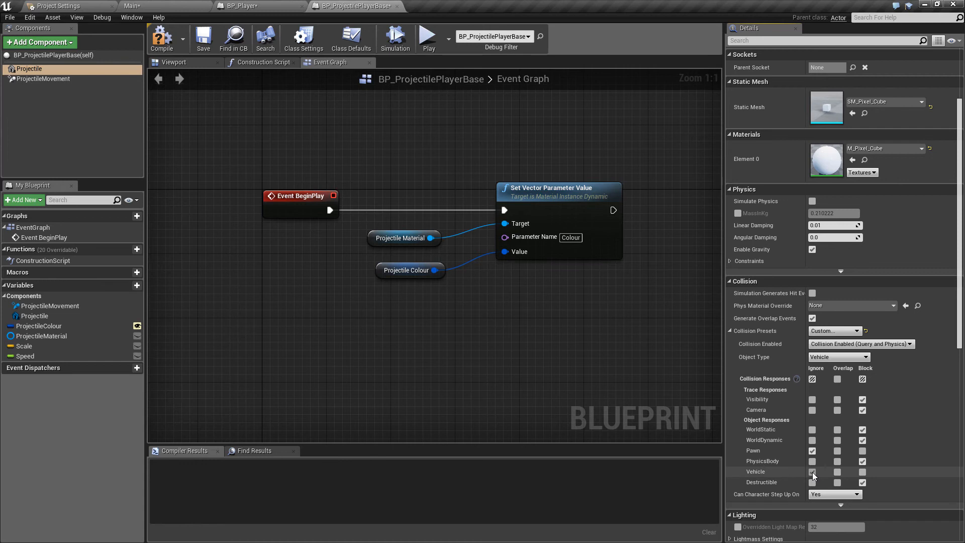
{"action": "left_click", "coordinate": [129, 5]}
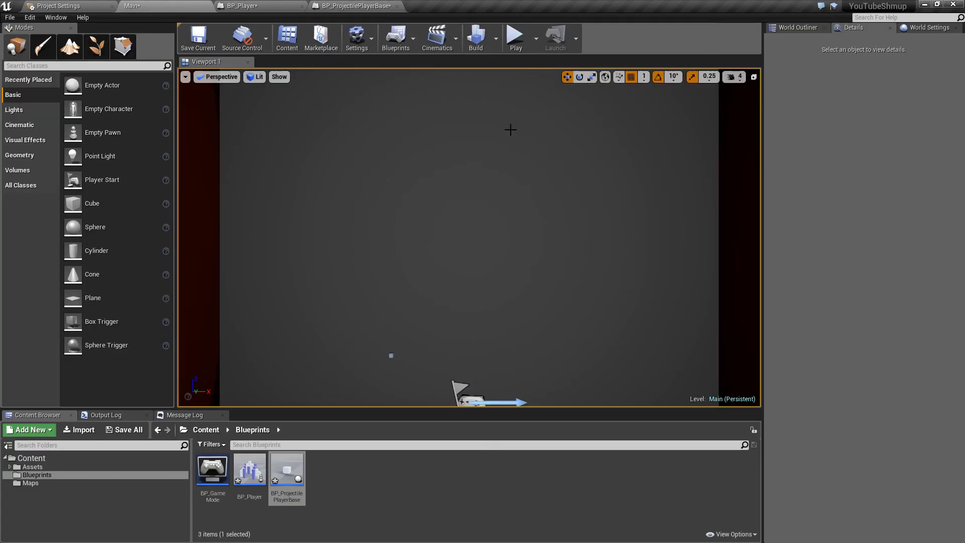
Return to BP_Player's Primary Fire function graph
{"action": "left_click", "coordinate": [514, 36]}
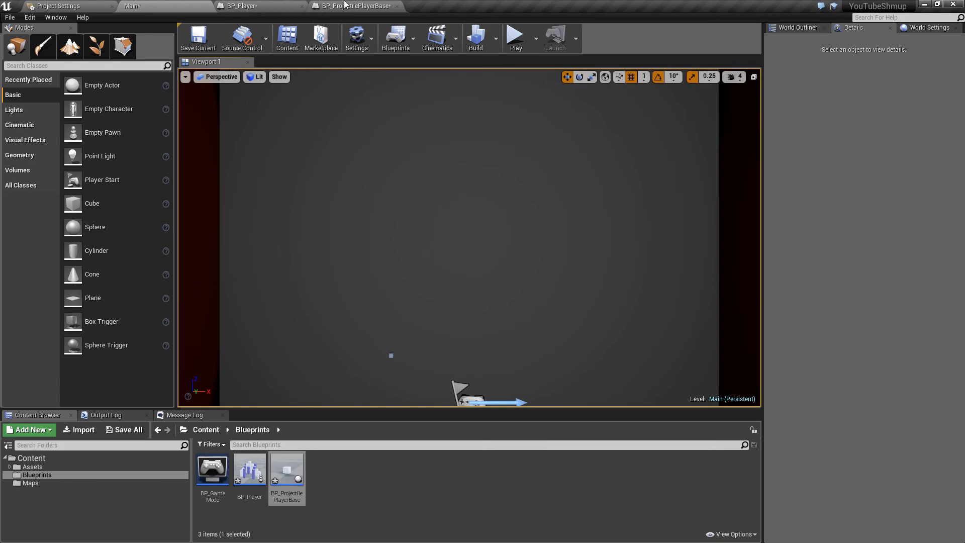
{"action": "left_click", "coordinate": [240, 5]}
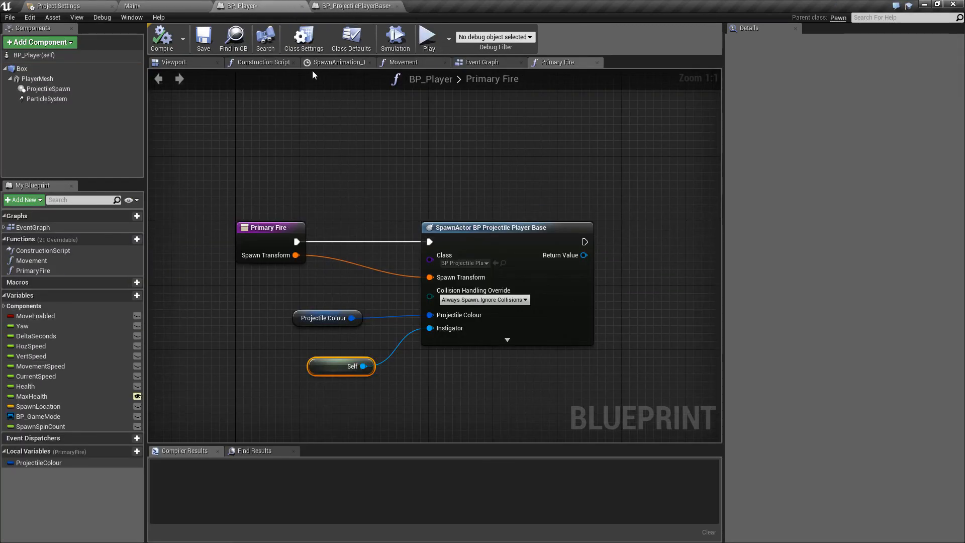
From PrimaryFire's Released, add Clear Timer by Function Name with Function Name PrimFire
{"action": "left_click", "coordinate": [482, 63]}
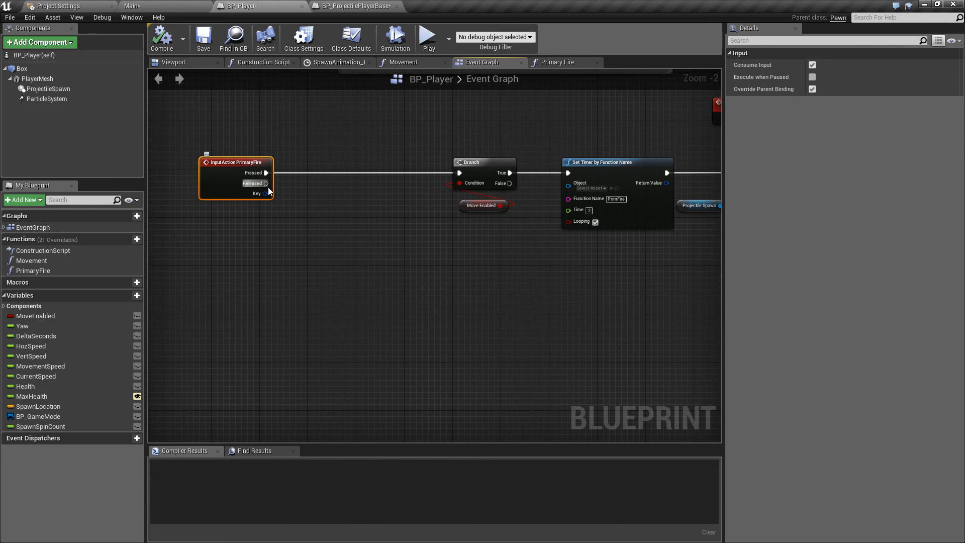
{"action": "left_click_drag", "start_coordinate": [266, 183], "coordinate": [330, 207]}
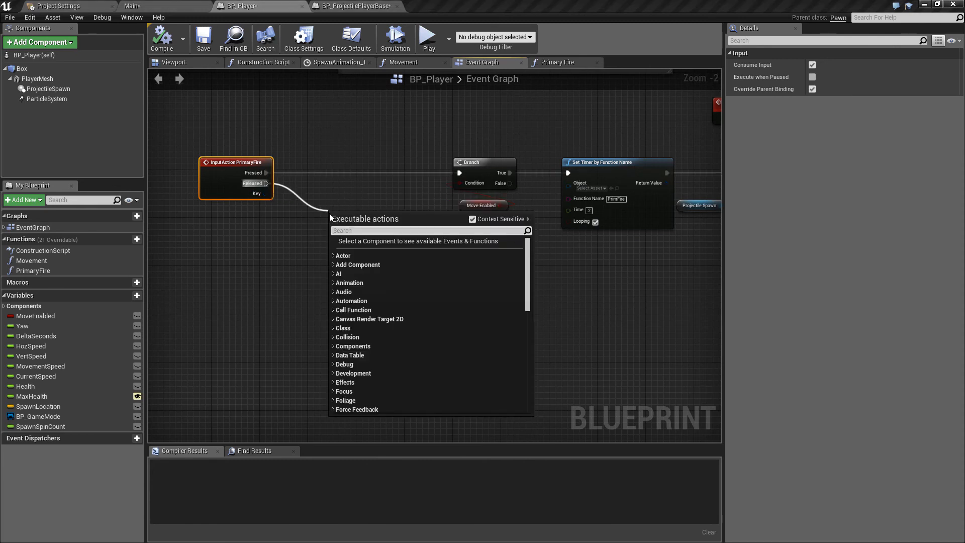
{"action": "type", "text": "cleartimer"}
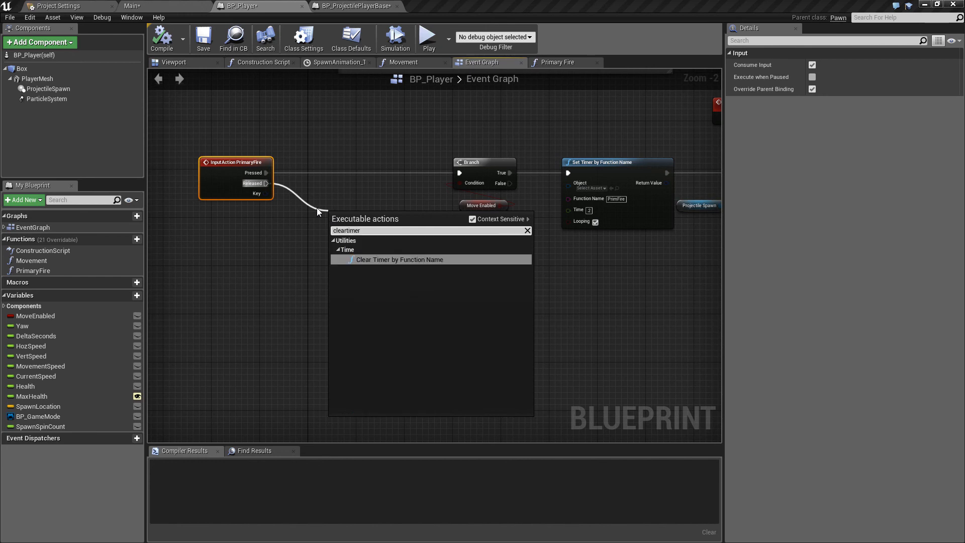
{"action": "left_click", "coordinate": [400, 260]}
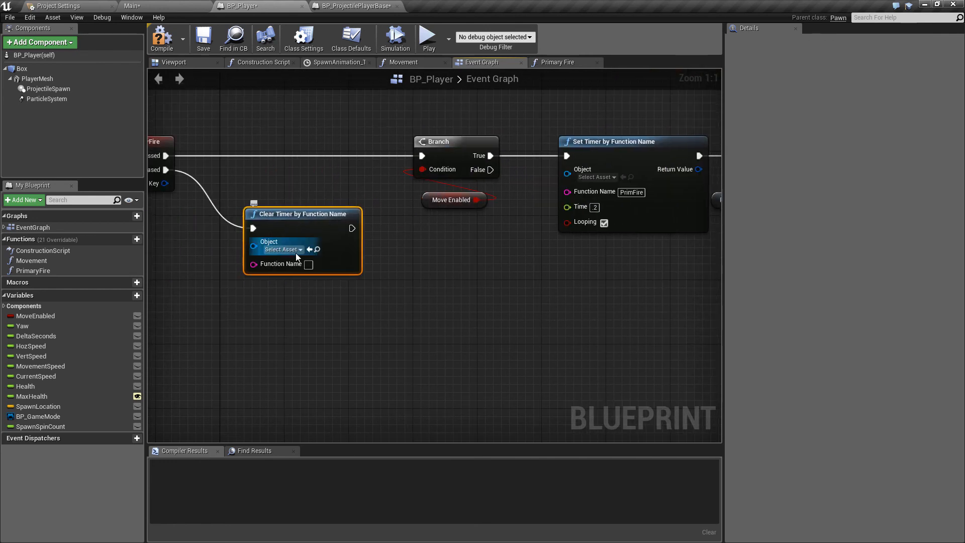
{"action": "type", "text": "PrimFire"}
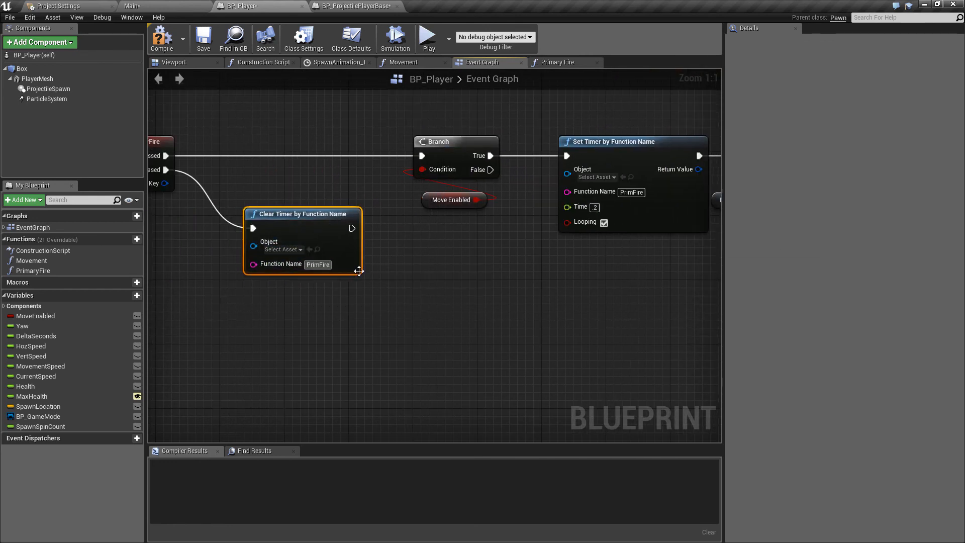
Tidy the firing nodes' layout and compile the blueprint
{"action": "scroll", "scroll_direction": "down", "scroll_amount": 3}
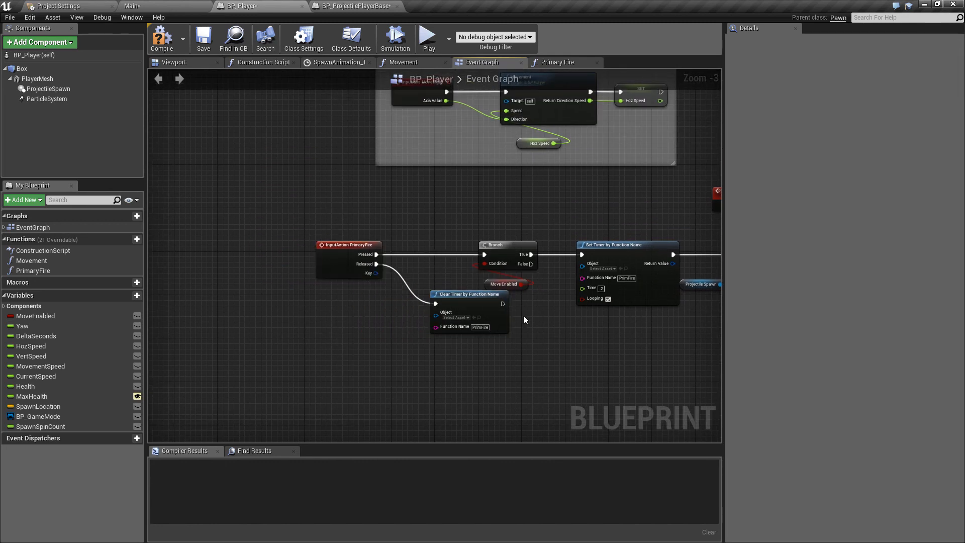
{"action": "mouse_move", "coordinate": [480, 240]}
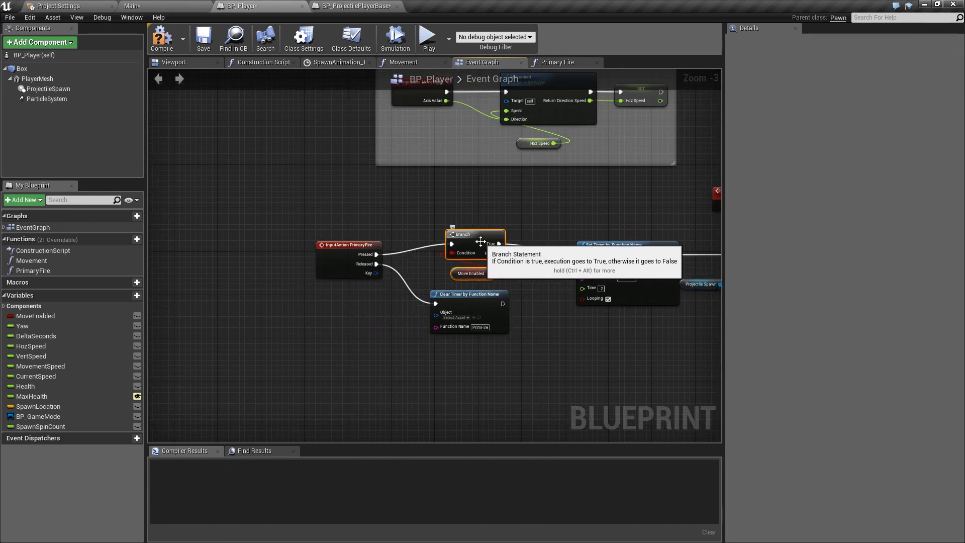
{"action": "left_click", "coordinate": [370, 239]}
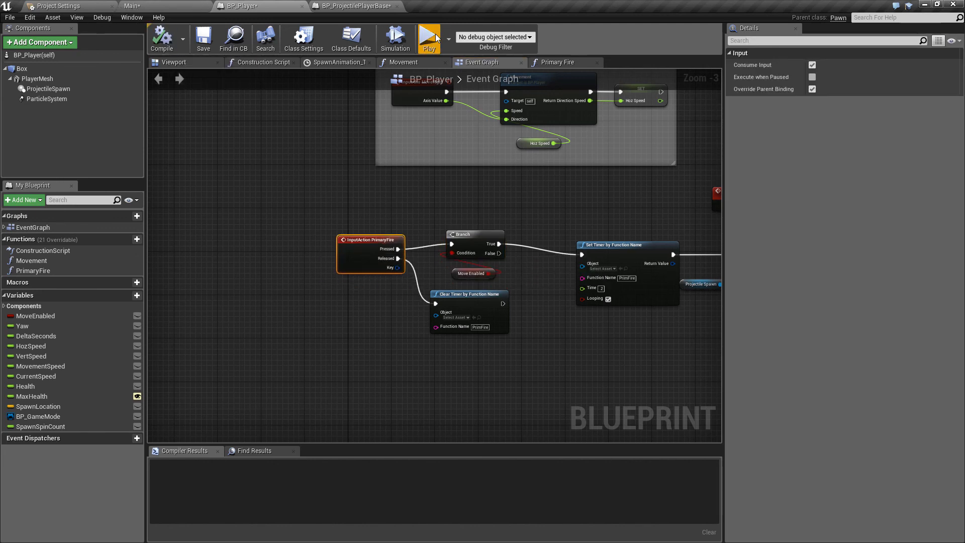
{"action": "left_click", "coordinate": [428, 37]}
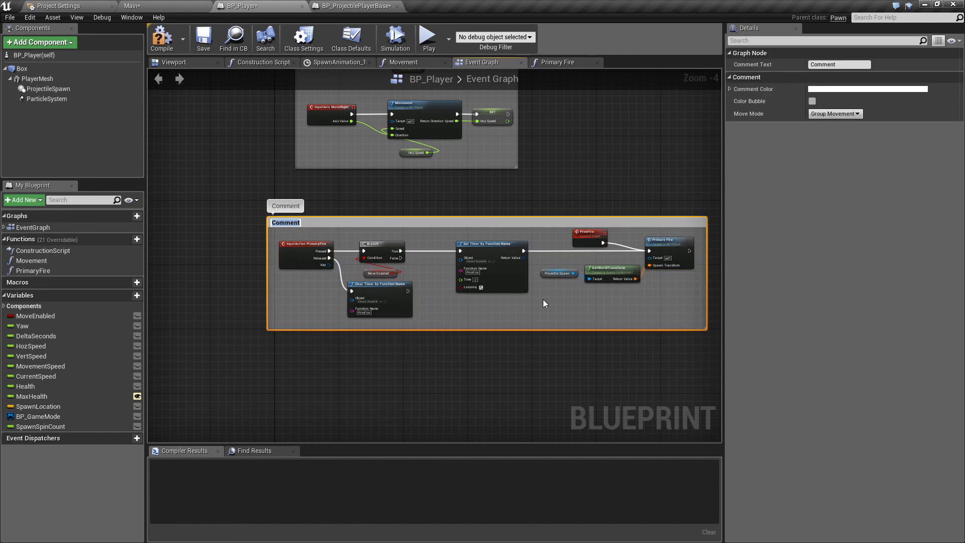
Title the comment box around the firing nodes 'Primary Fire'
{"action": "type", "text": "Primar"}
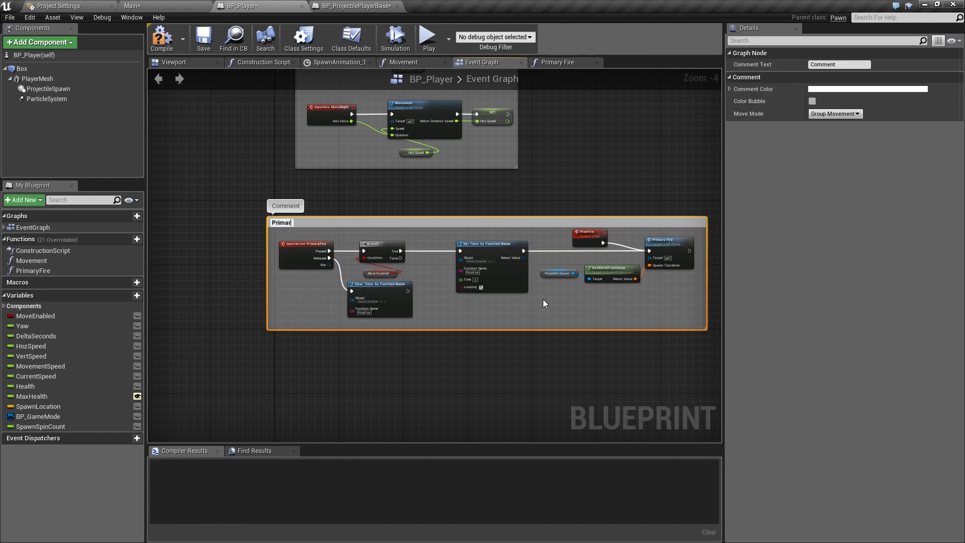
{"action": "type", "text": "Primary Fire"}
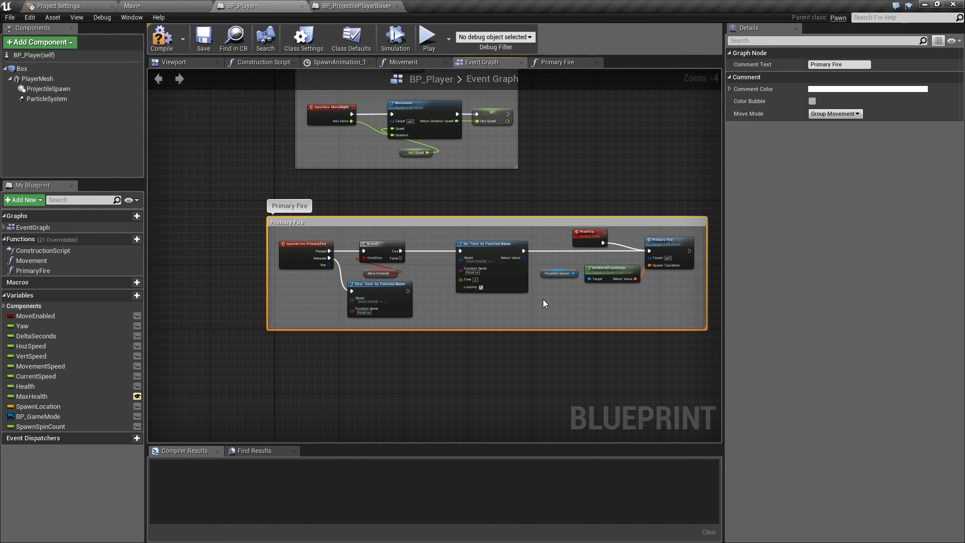
{"action": "scroll", "scroll_direction": "down", "scroll_amount": 3}
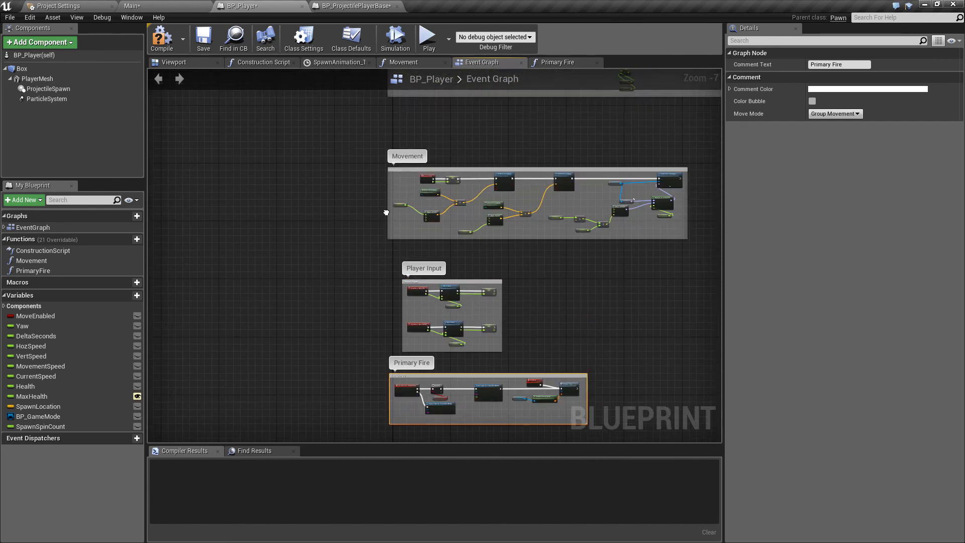
{"action": "scroll", "scroll_direction": "down", "scroll_amount": 3}
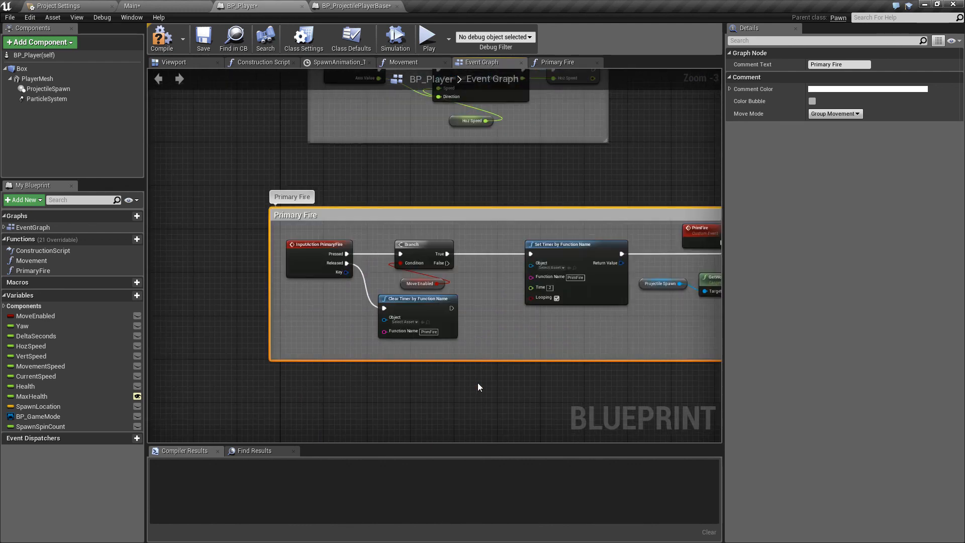
{"action": "scroll", "scroll_direction": "down", "scroll_amount": 3}
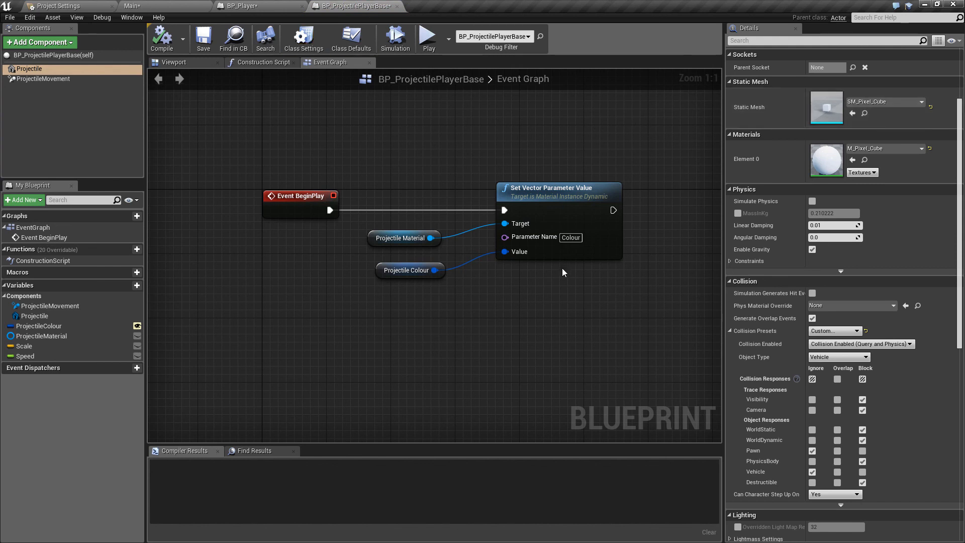
{"action": "left_click", "coordinate": [428, 36]}
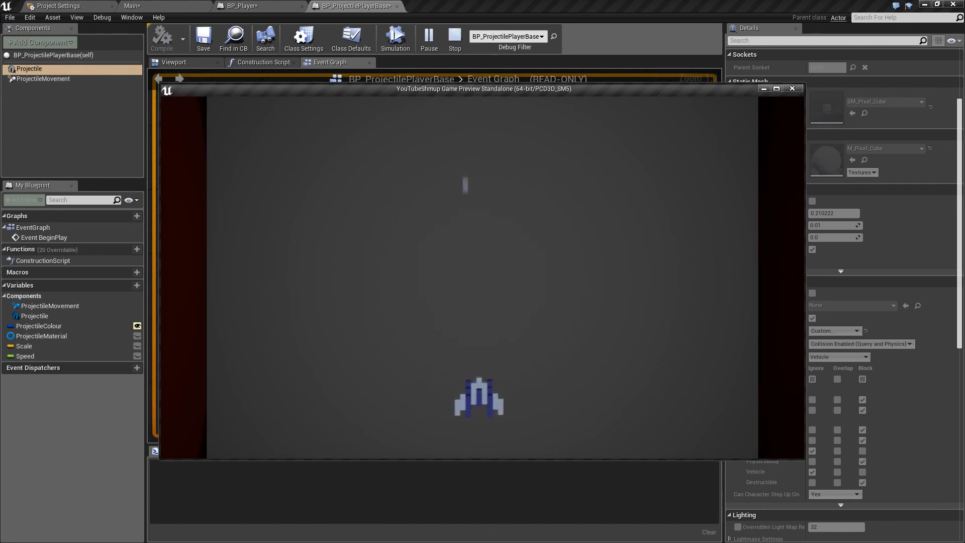
{"action": "left_click", "coordinate": [454, 39]}
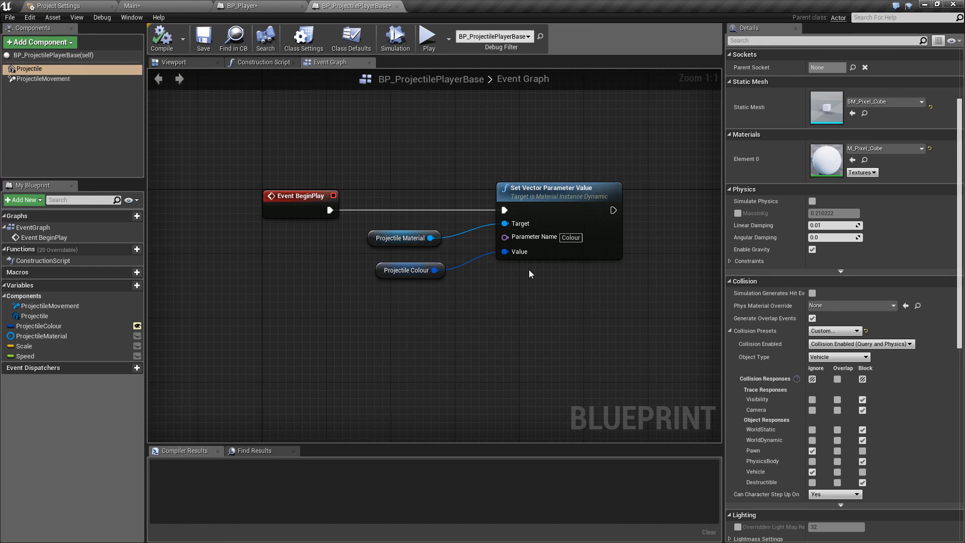
{"action": "mouse_move", "coordinate": [418, 219]}
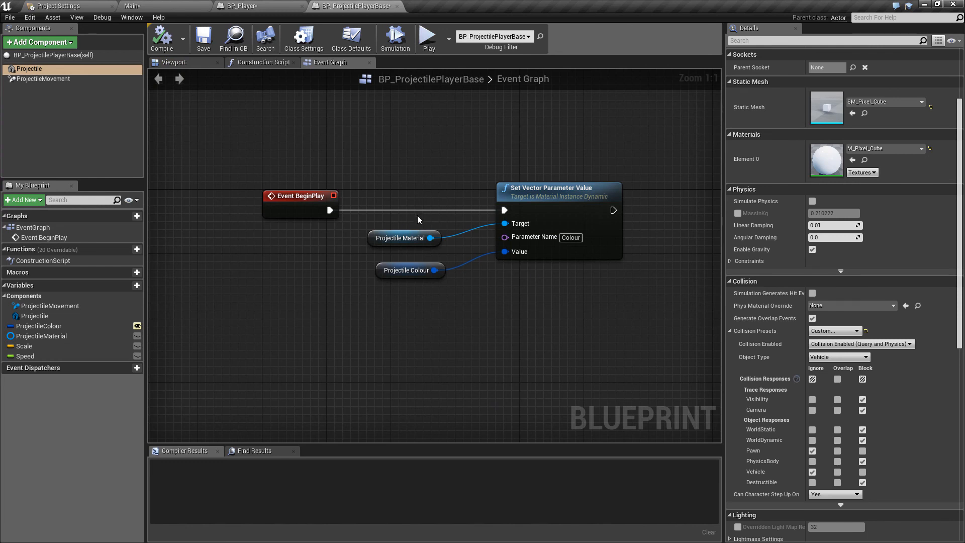